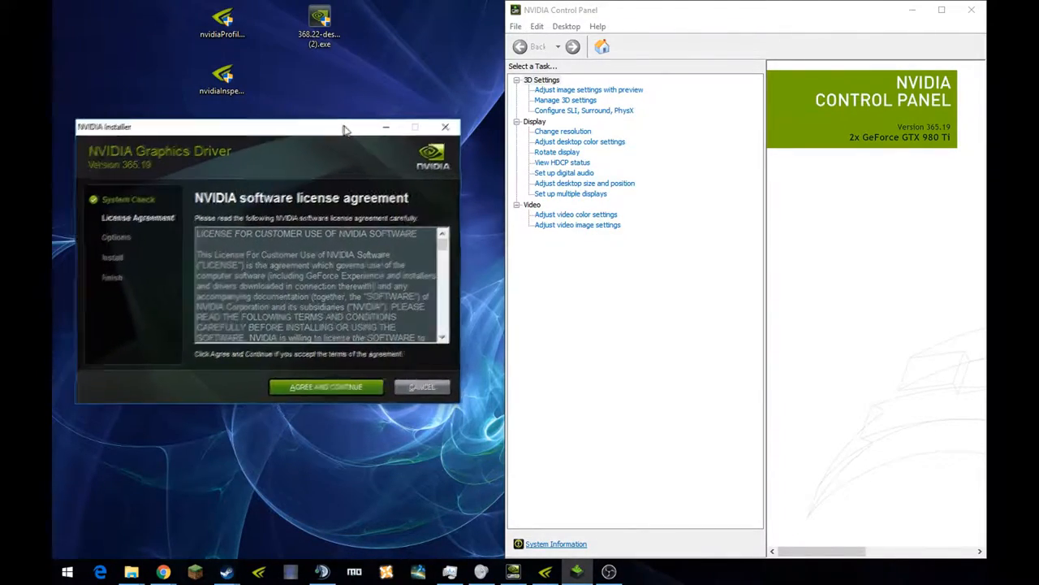
Accept the NVIDIA software license agreement with Agree and Continue
drag(344, 126, 320, 111)
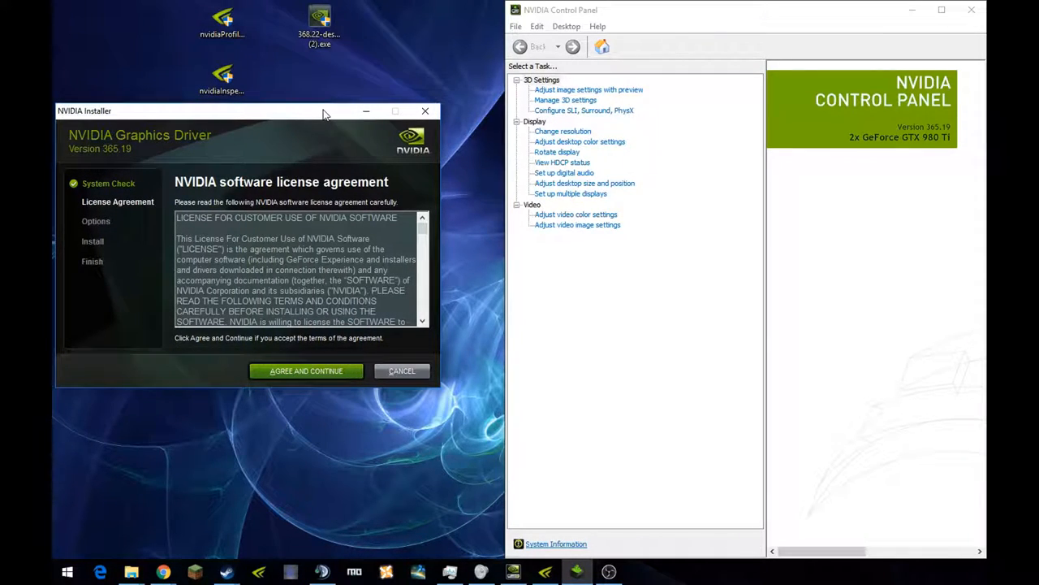
mouse_move(335, 101)
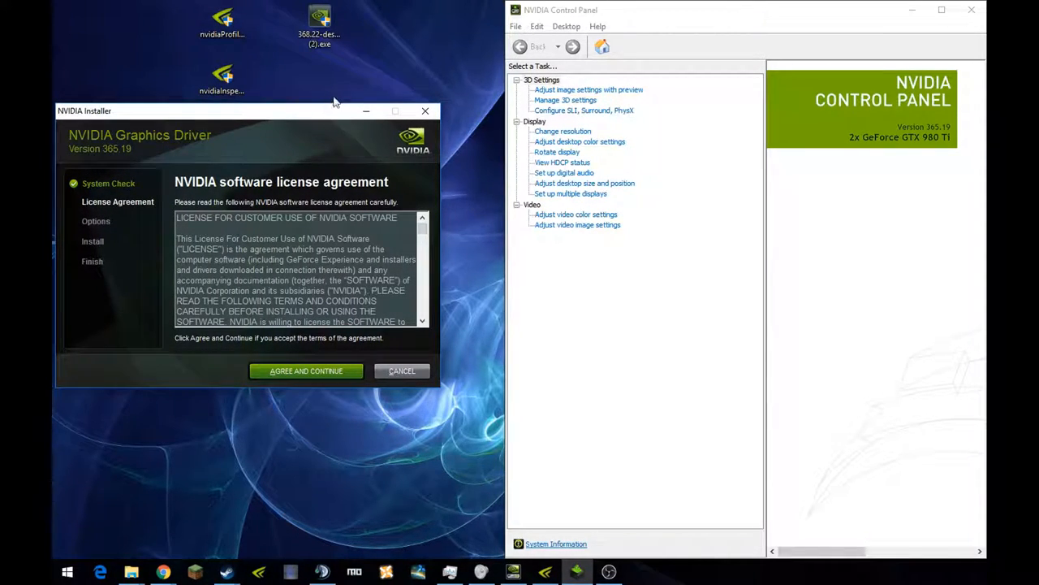
mouse_move(286, 111)
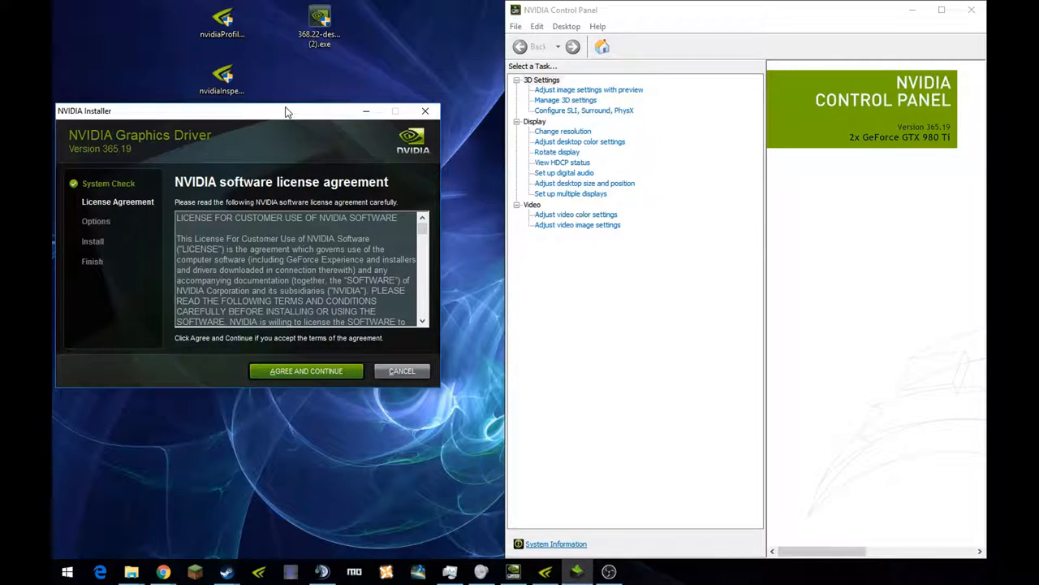
mouse_move(155, 188)
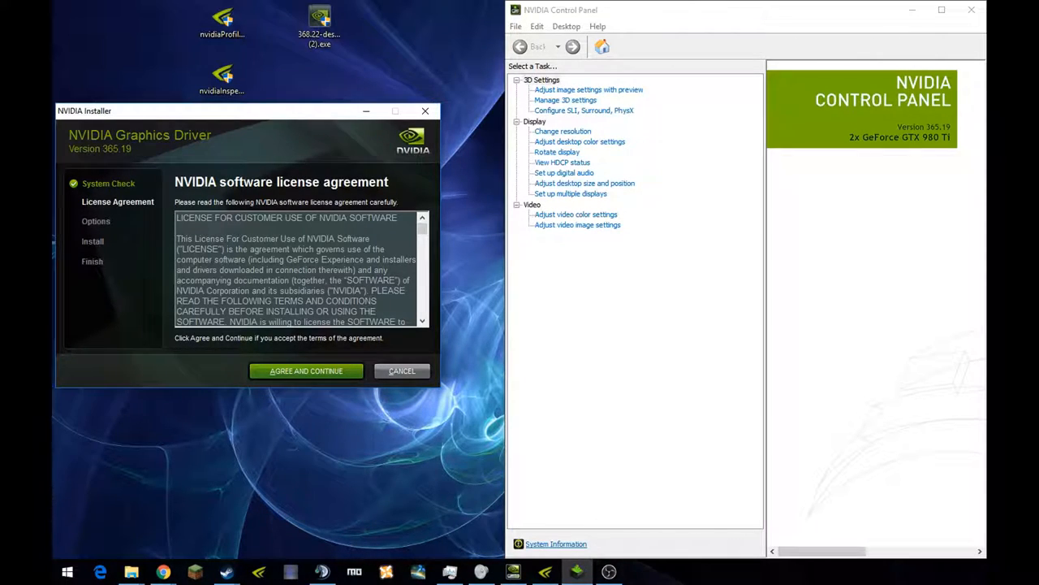
mouse_move(202, 114)
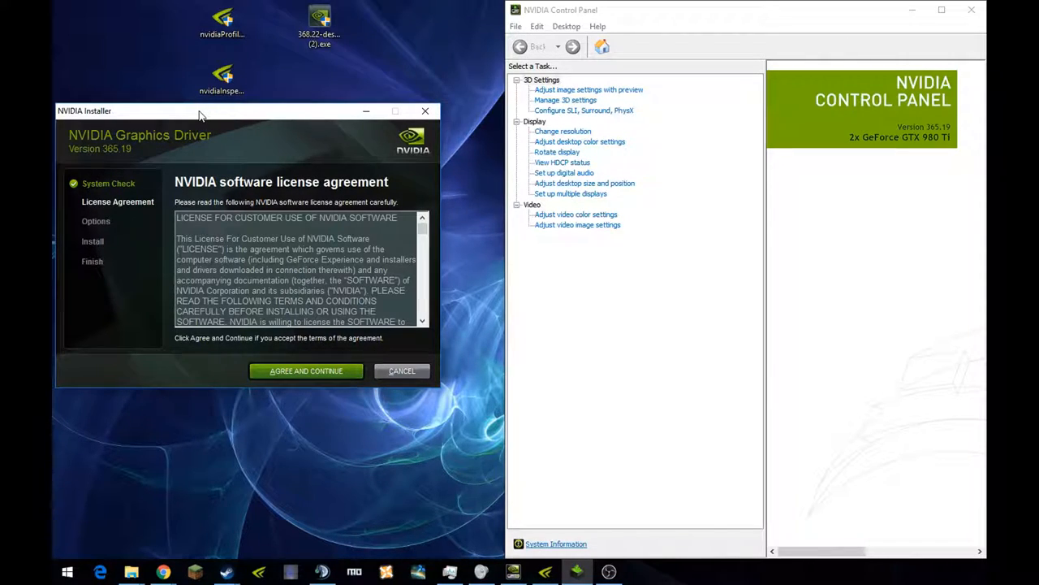
mouse_move(328, 133)
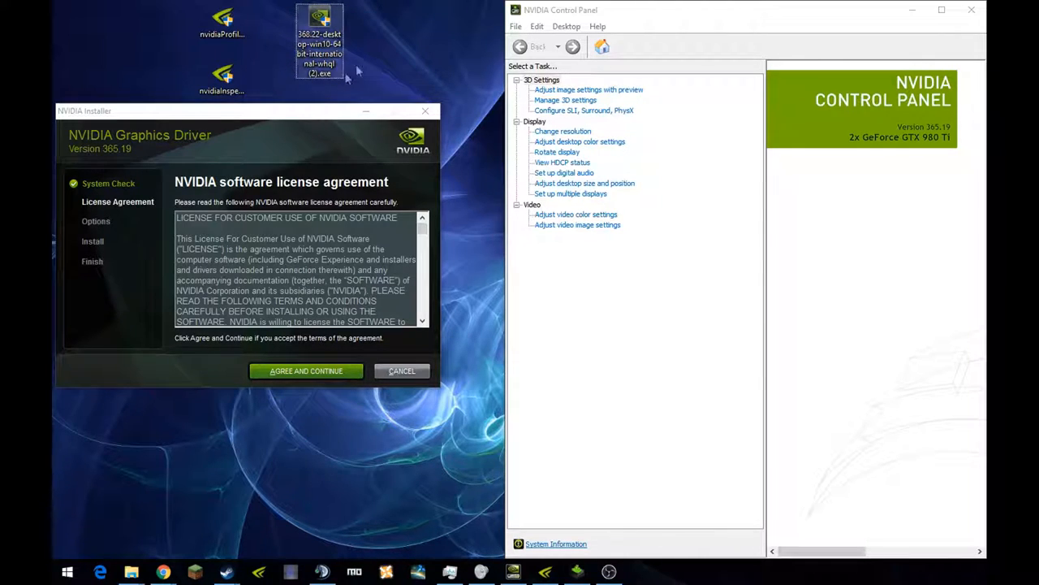
mouse_move(364, 50)
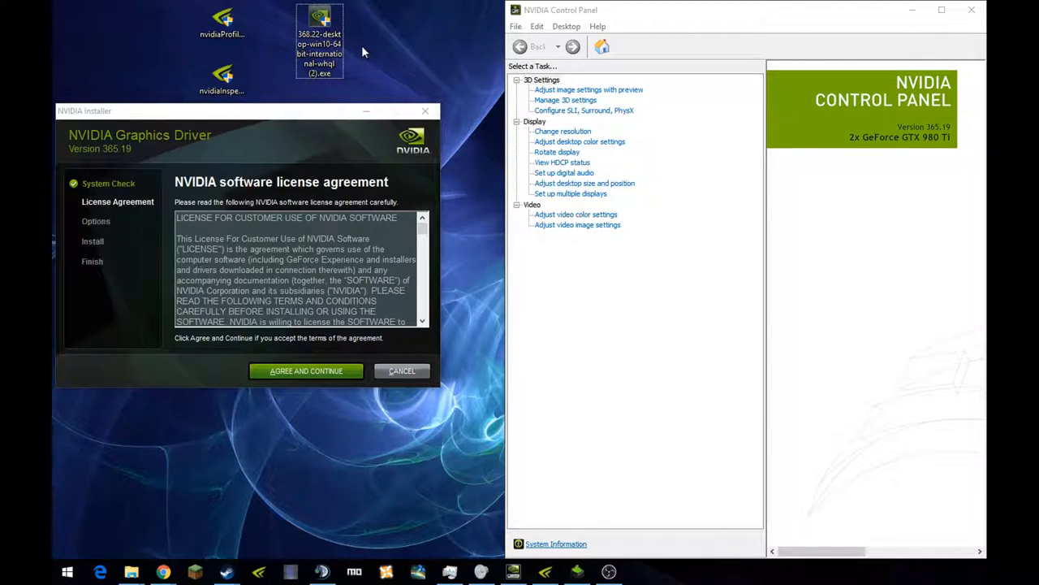
mouse_move(321, 33)
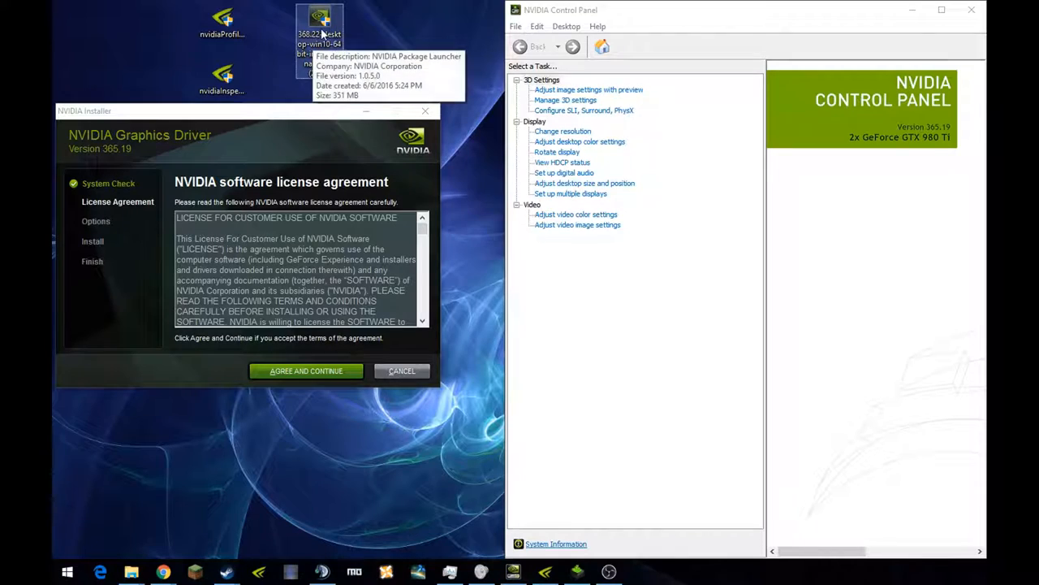
mouse_move(331, 43)
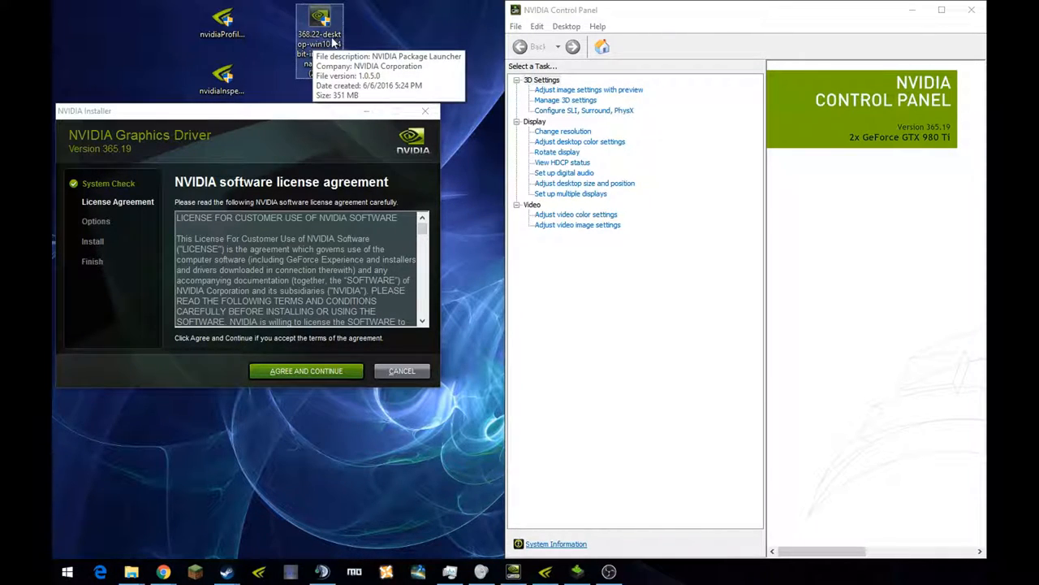
mouse_move(432, 73)
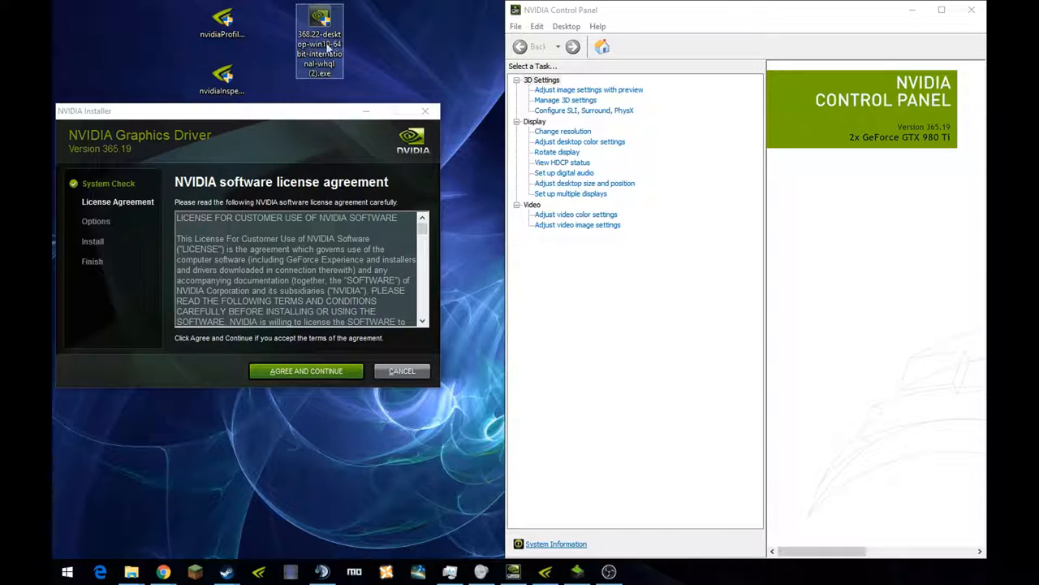
mouse_move(319, 45)
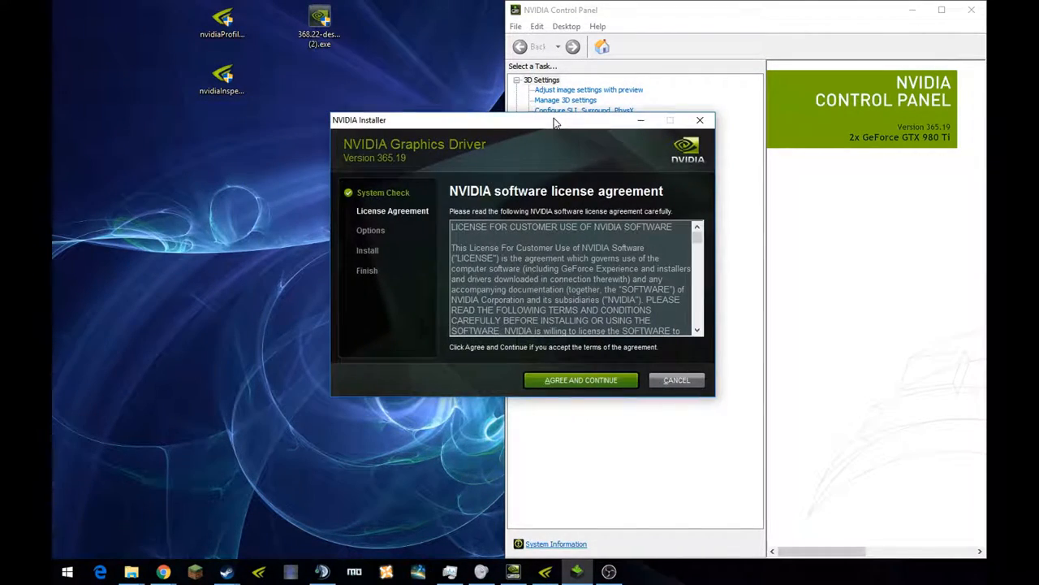
mouse_move(414, 192)
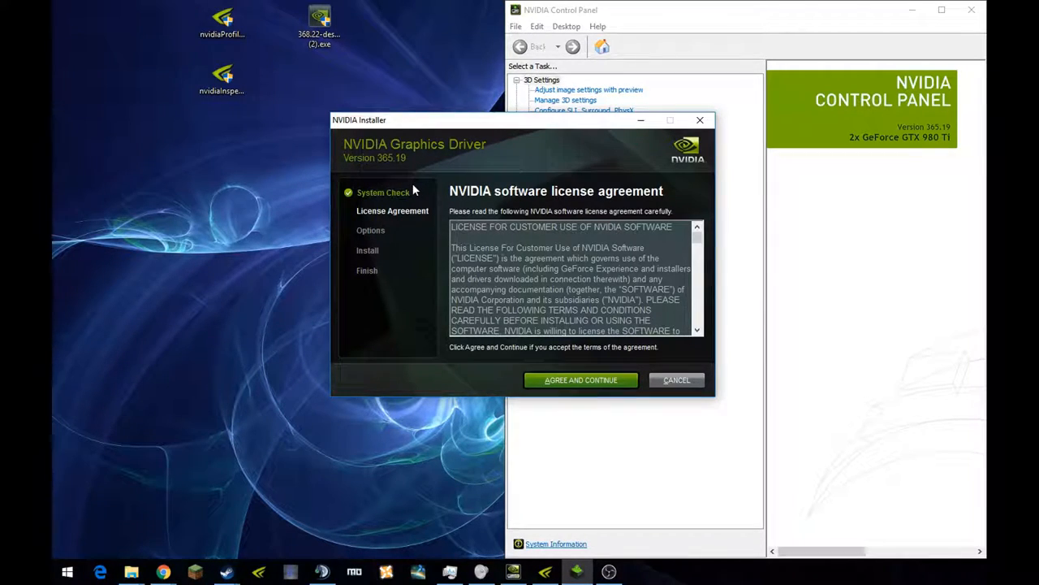
mouse_move(421, 226)
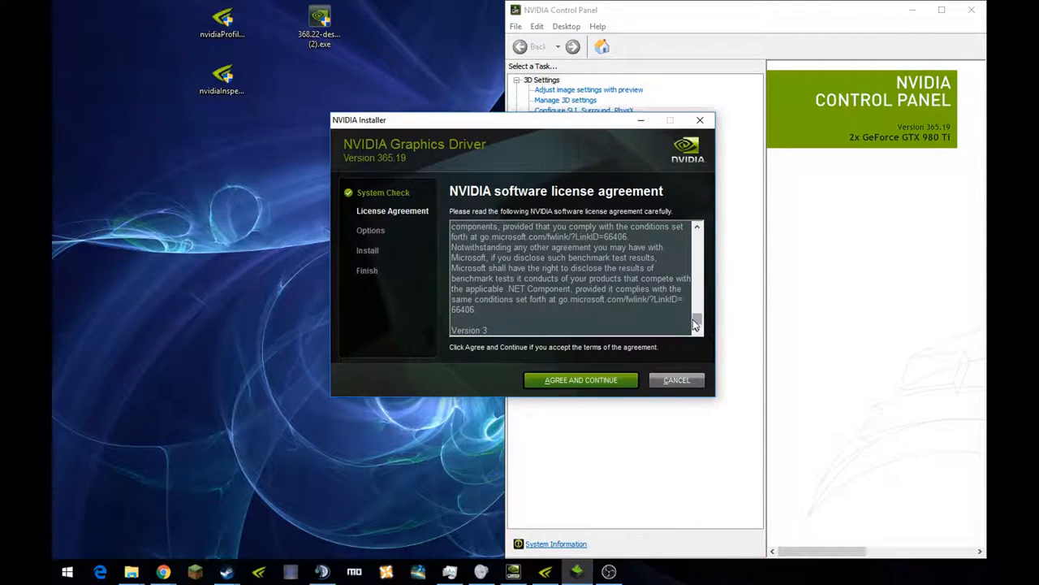
mouse_move(695, 321)
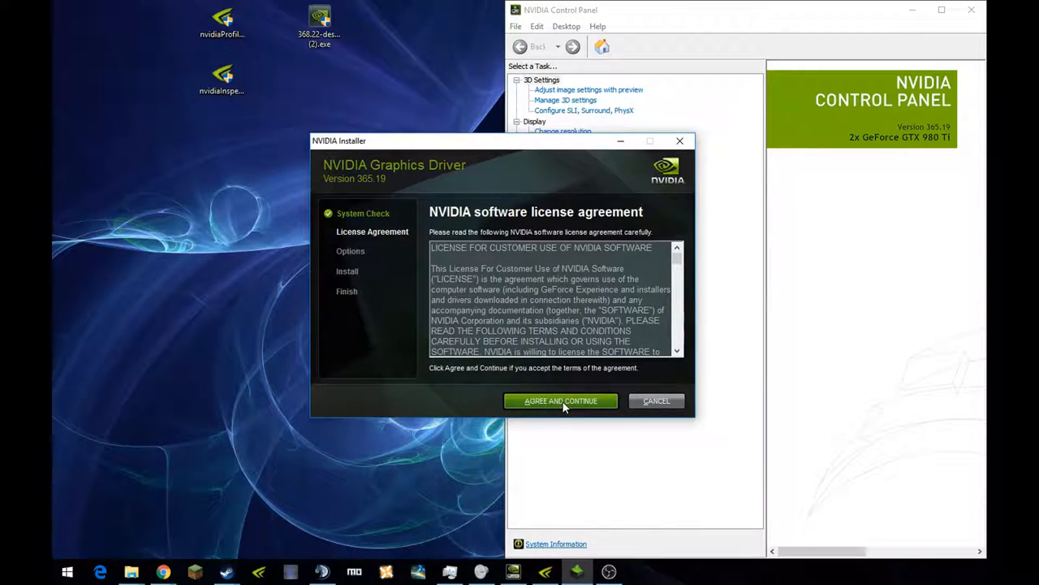
click(561, 399)
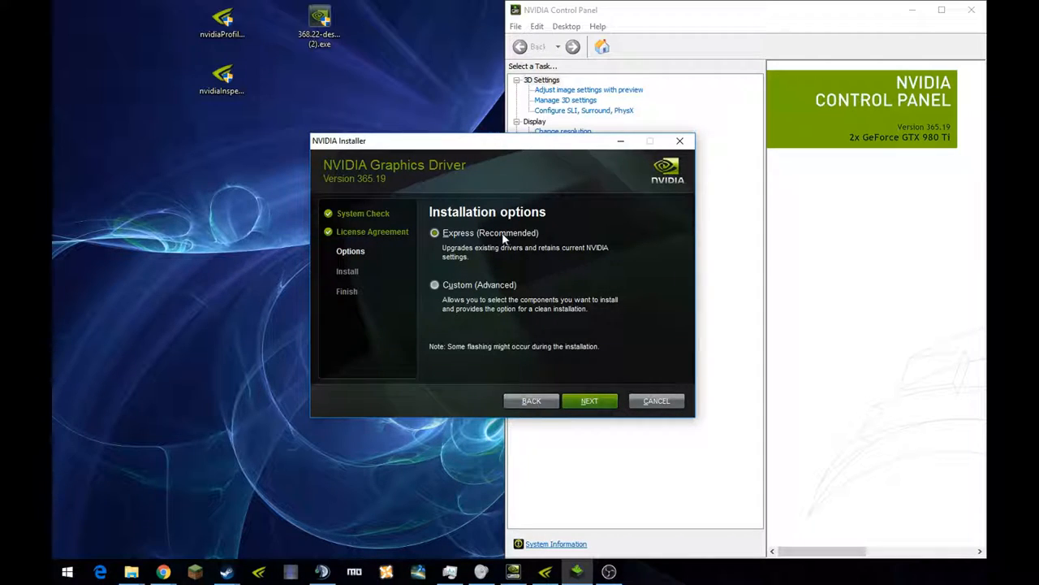
mouse_move(517, 234)
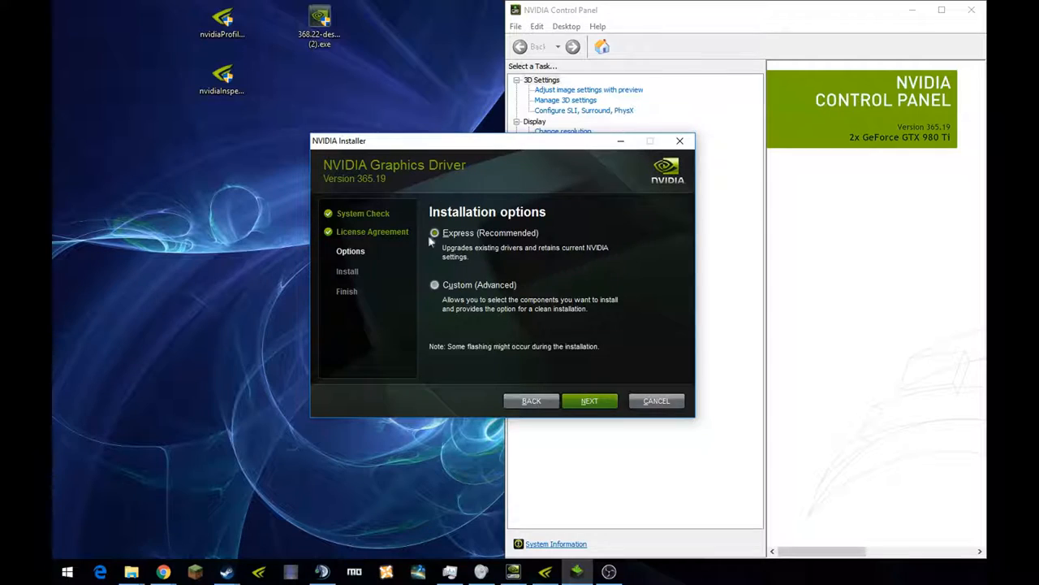
mouse_move(501, 247)
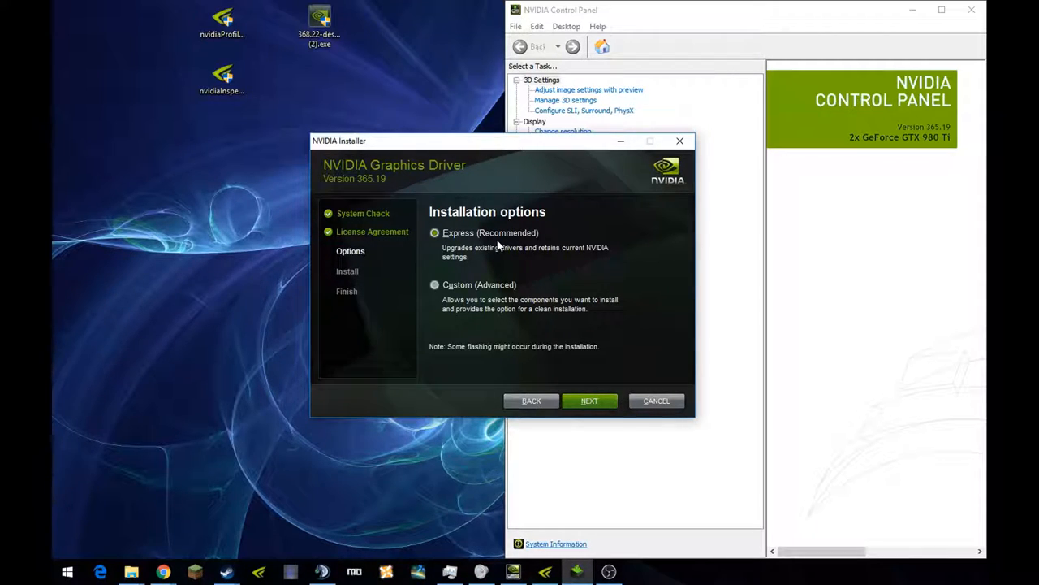
Choose Custom (Advanced) installation instead of Express
click(435, 285)
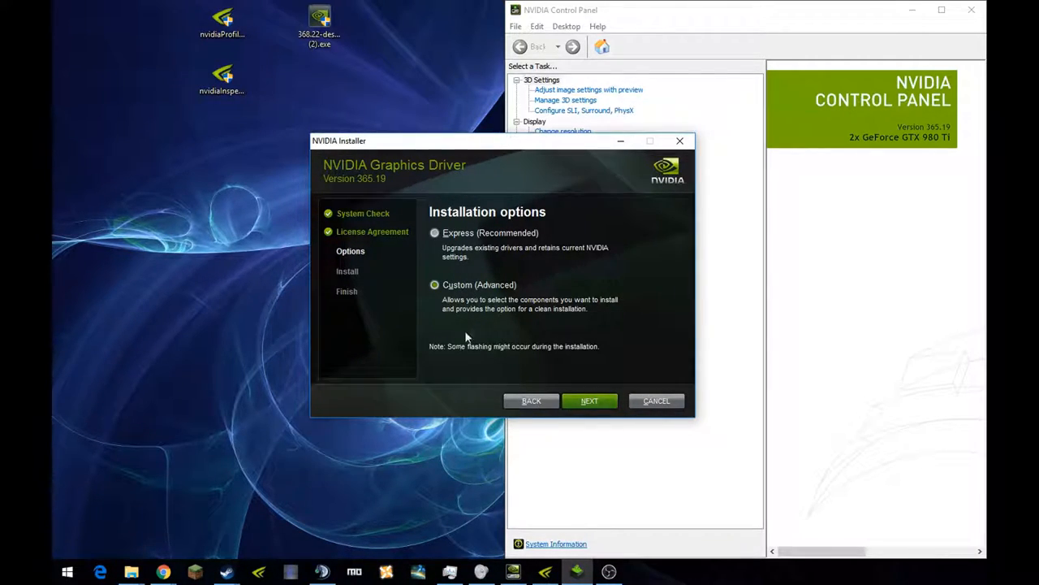
mouse_move(520, 331)
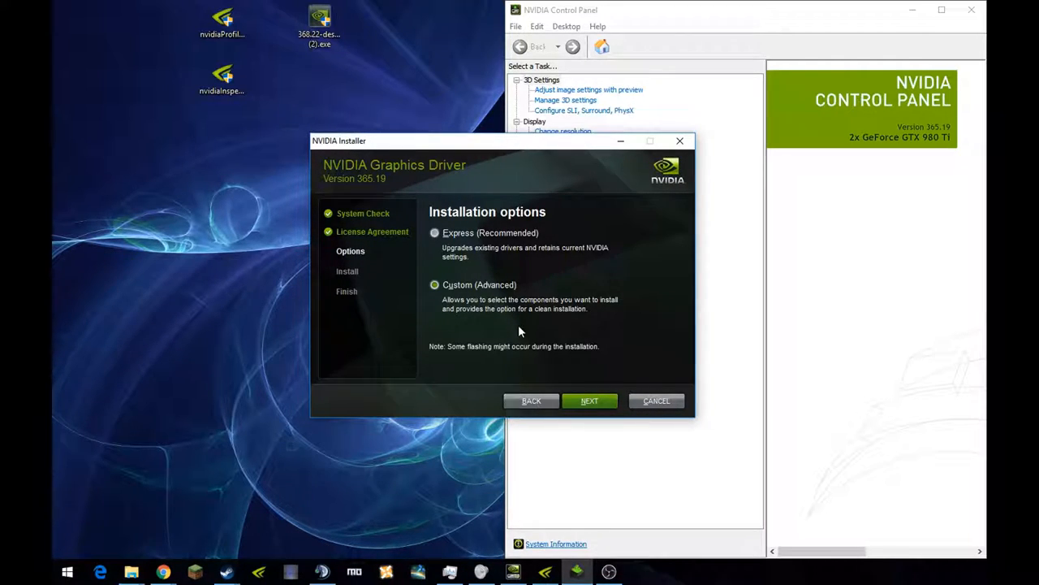
mouse_move(559, 370)
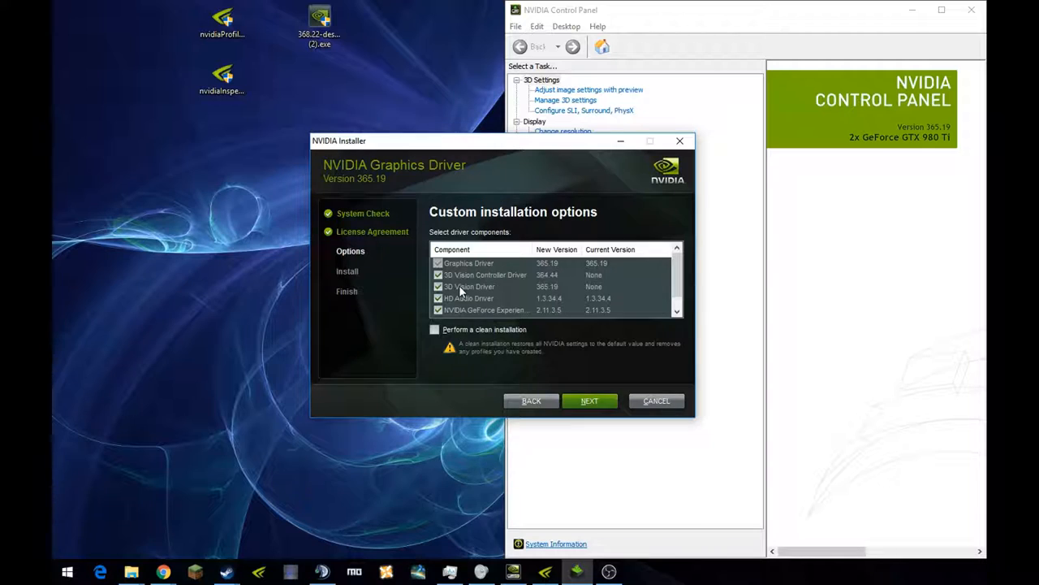
mouse_move(463, 286)
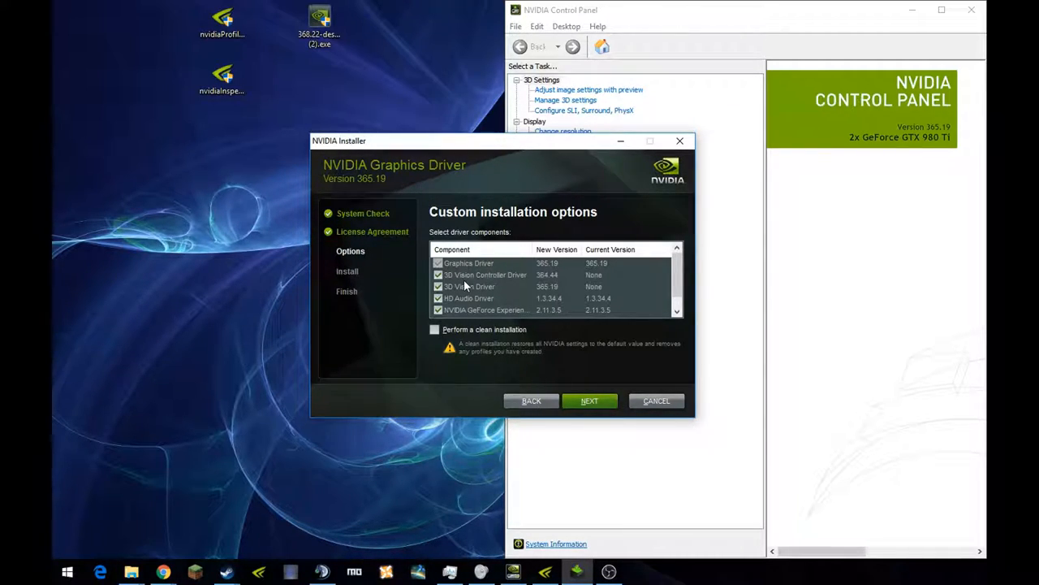
Untick both 3D Vision drivers, keeping HD Audio, GeForce Experience and PhysX components selected
click(484, 275)
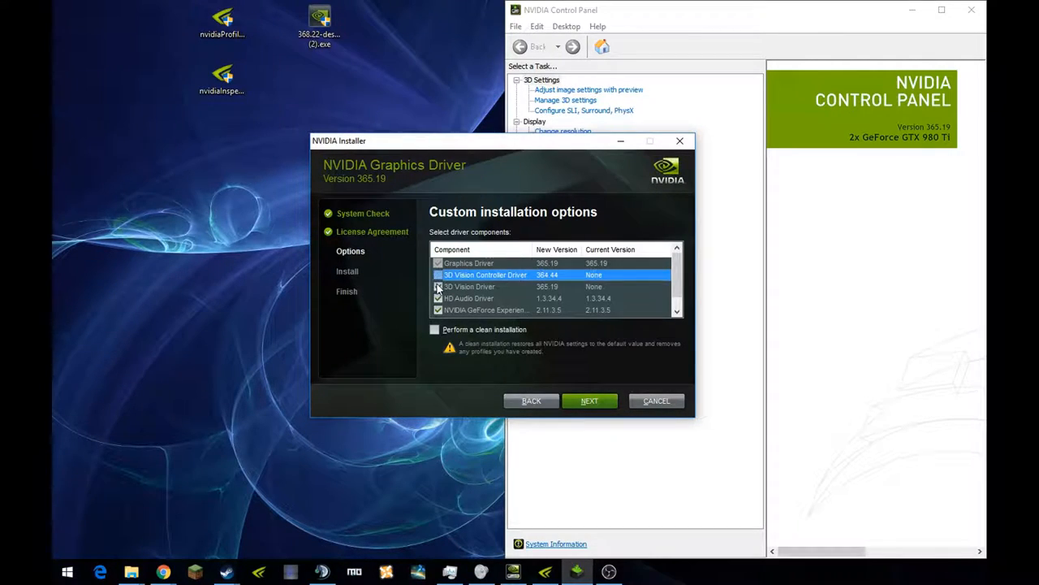
click(469, 286)
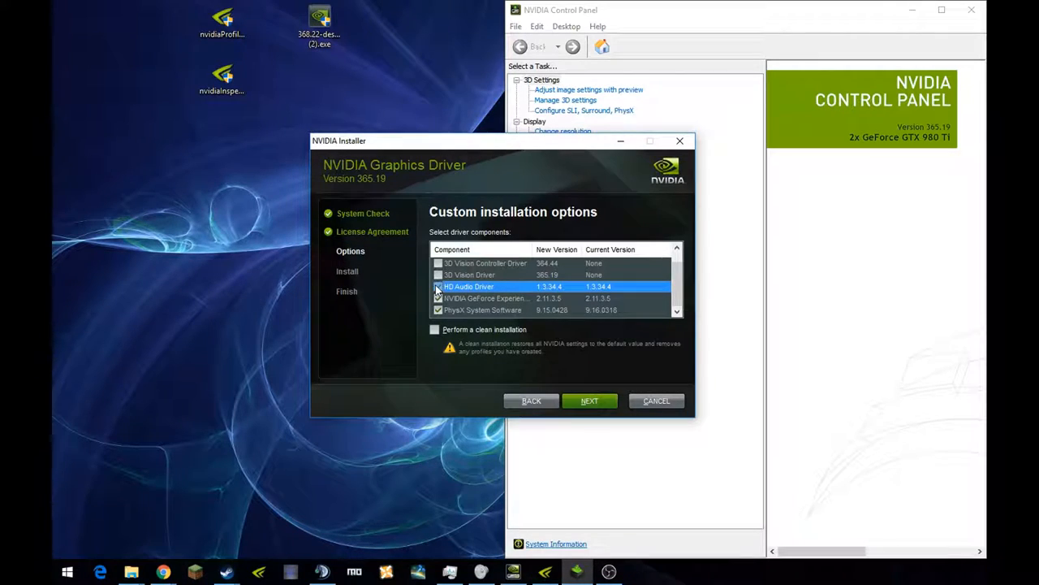
click(486, 299)
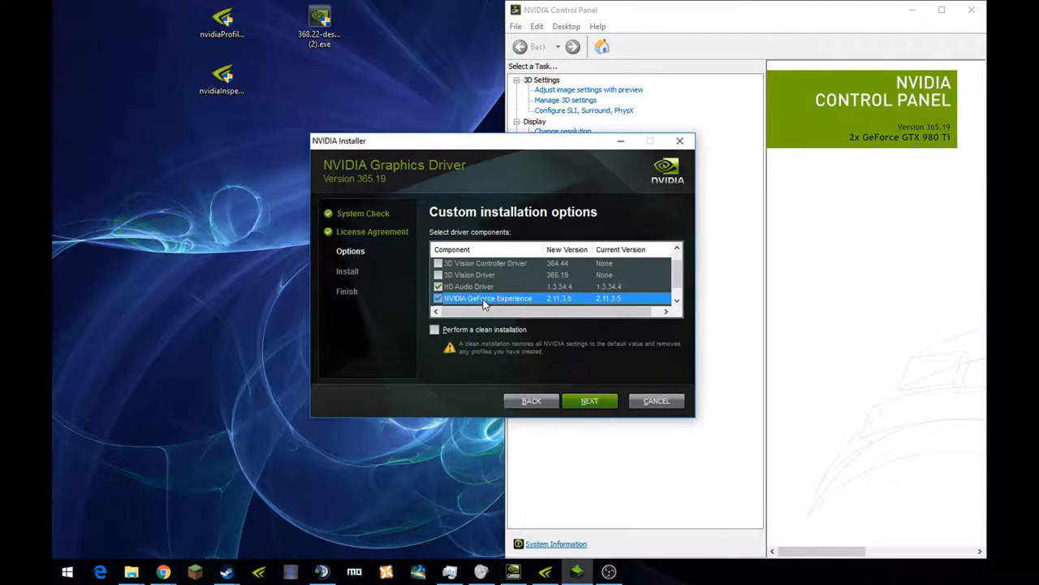
mouse_move(591, 300)
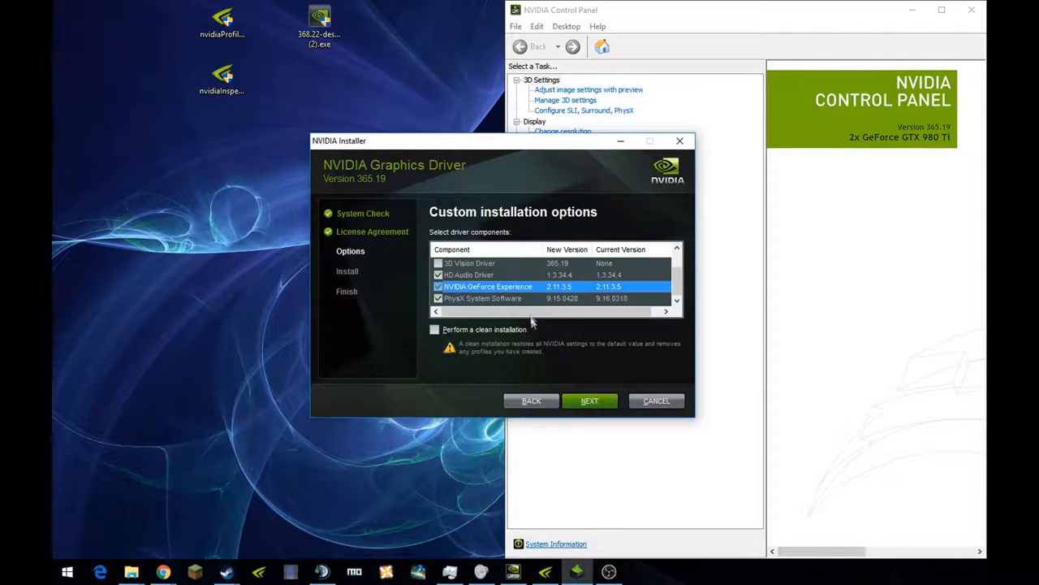
click(483, 299)
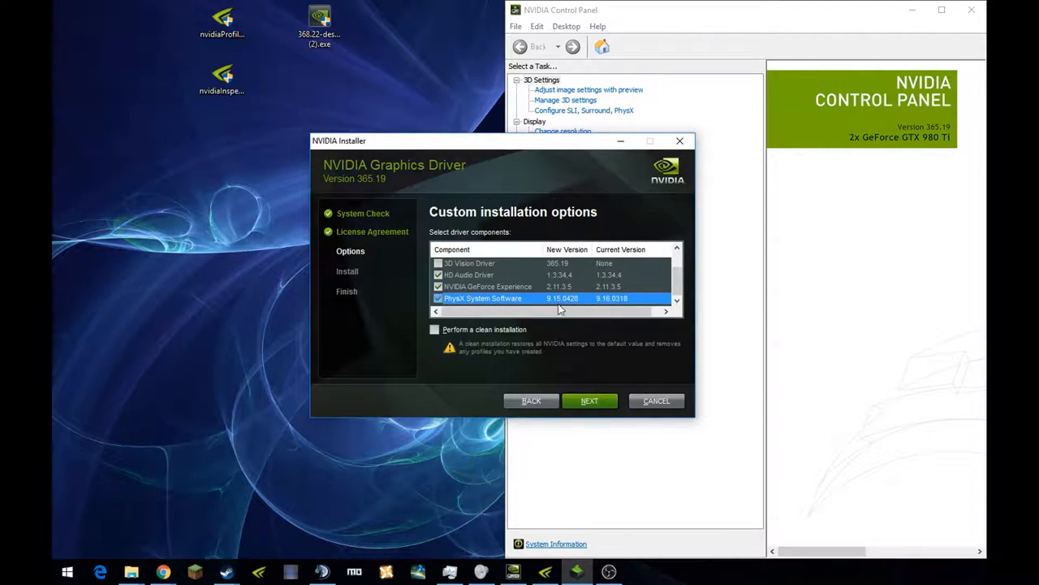
mouse_move(442, 335)
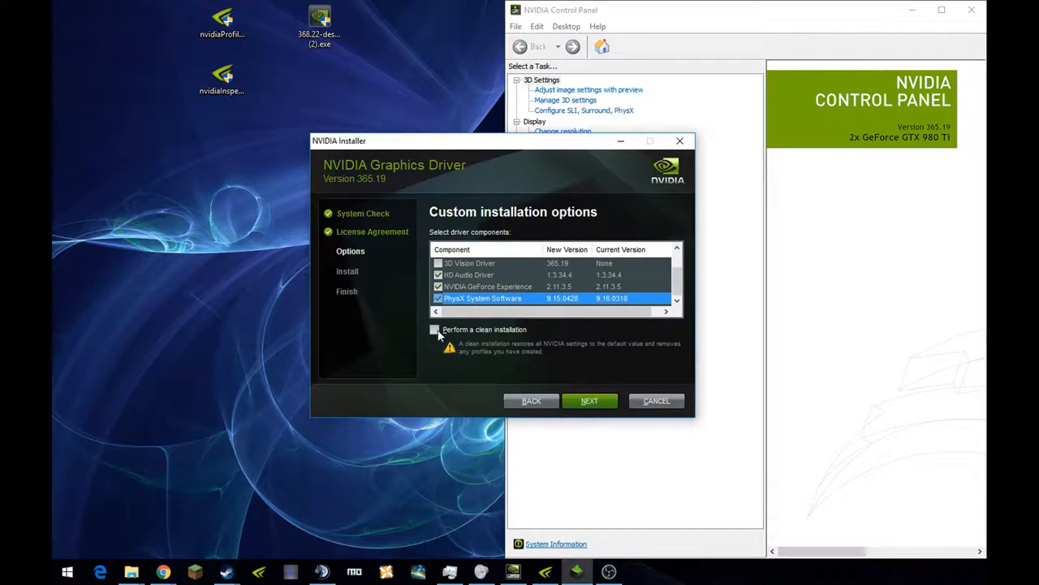
mouse_move(520, 339)
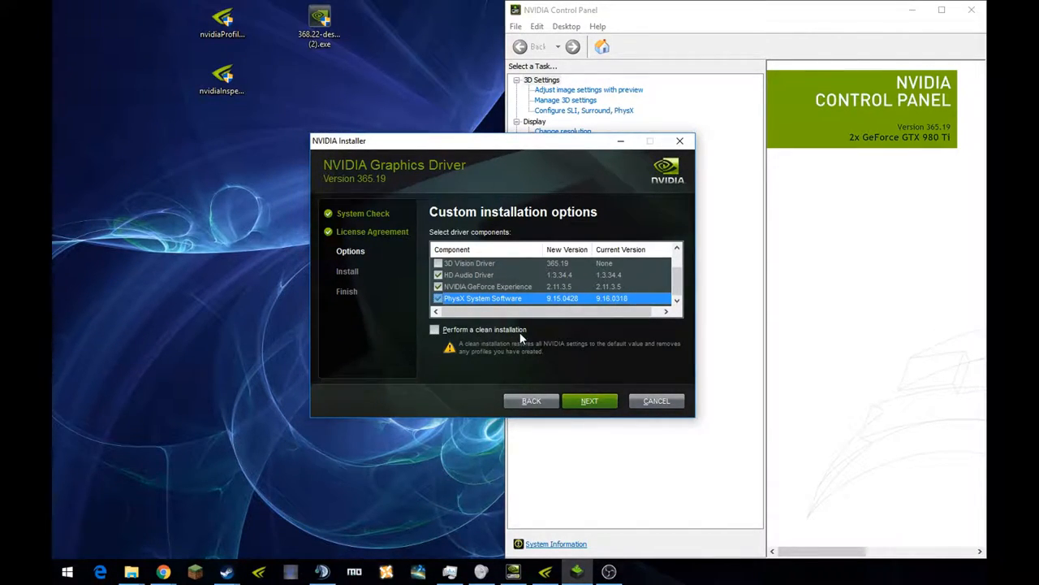
mouse_move(443, 341)
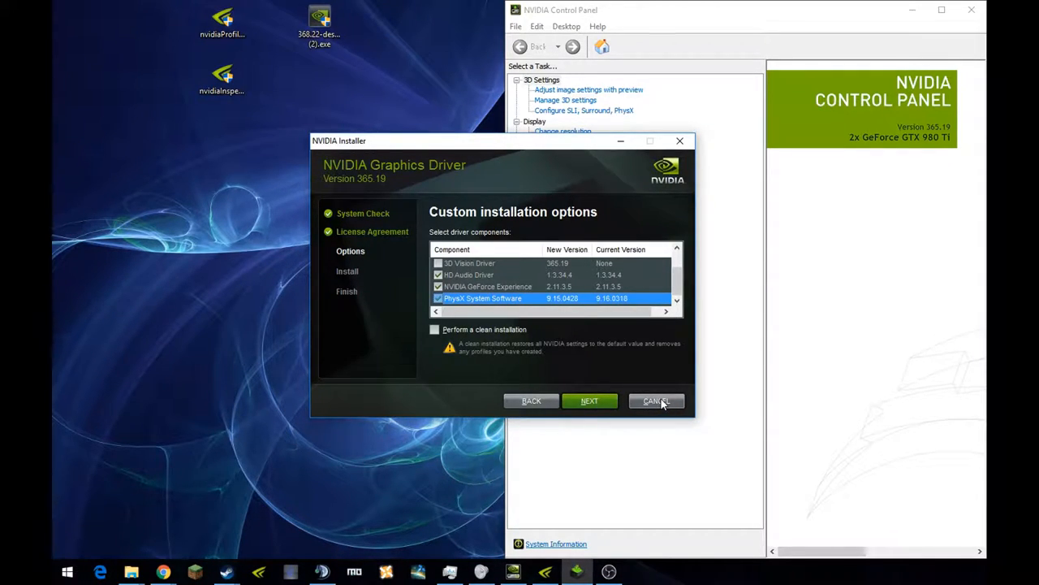
mouse_move(591, 406)
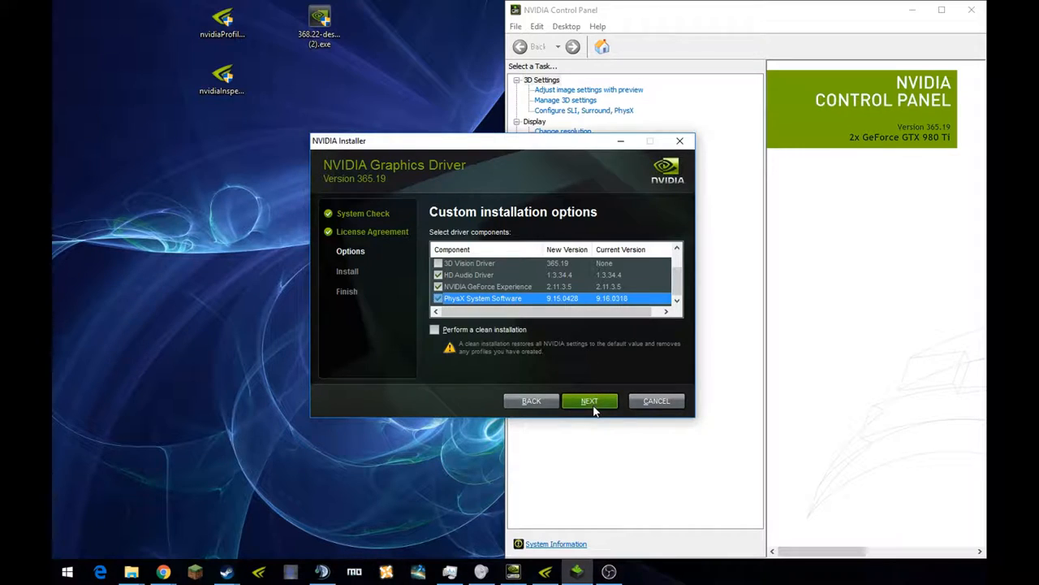
mouse_move(598, 359)
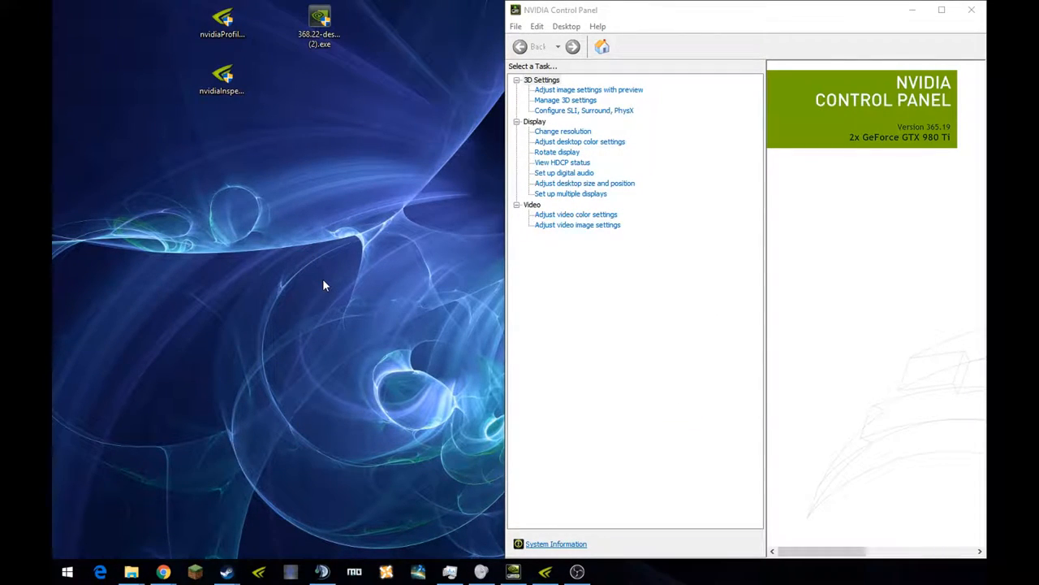
Launch NVIDIA Control Panel from the desktop context menu
right_click(393, 344)
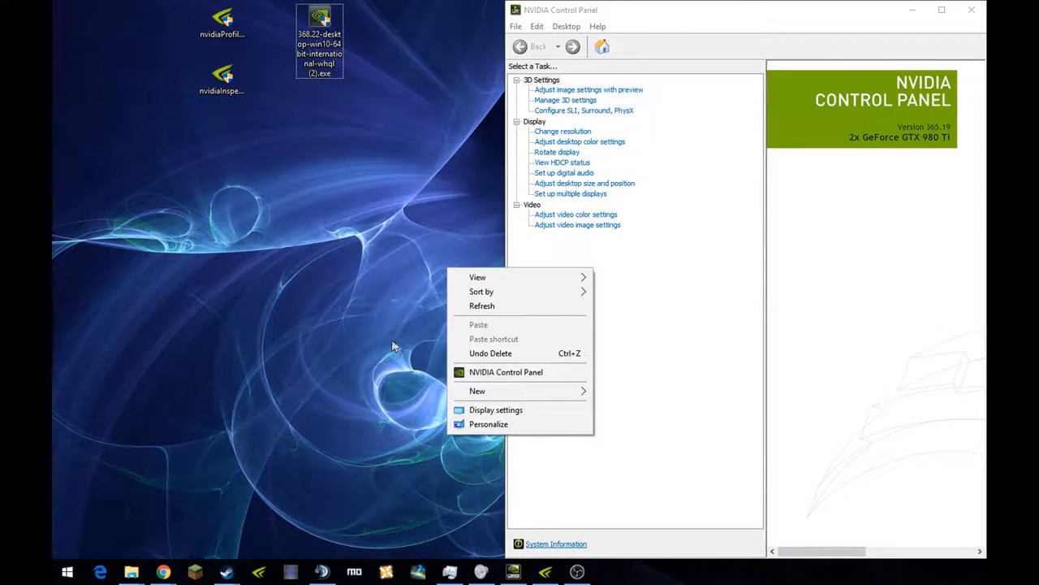
mouse_move(503, 315)
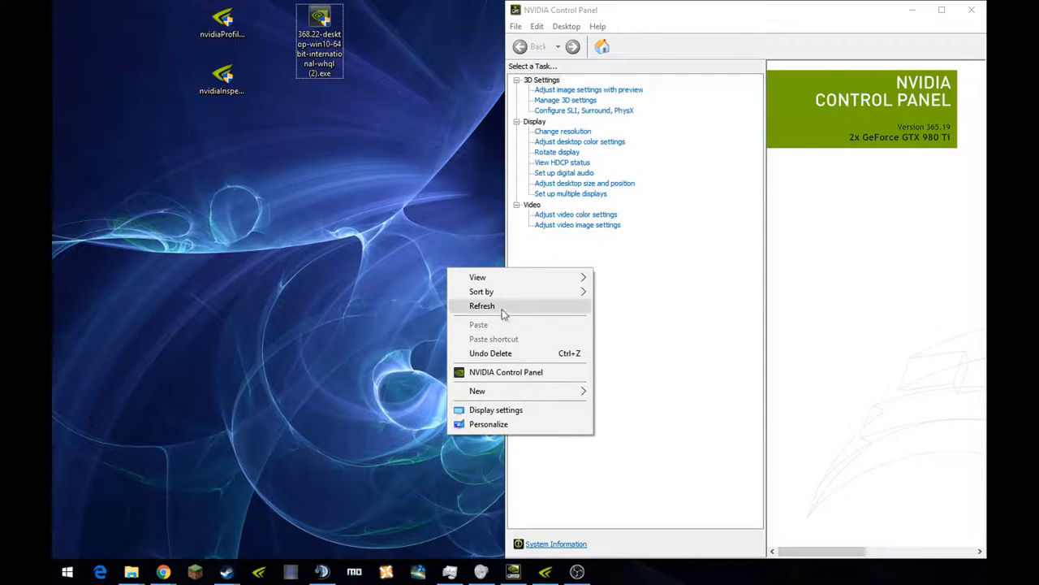
mouse_move(501, 372)
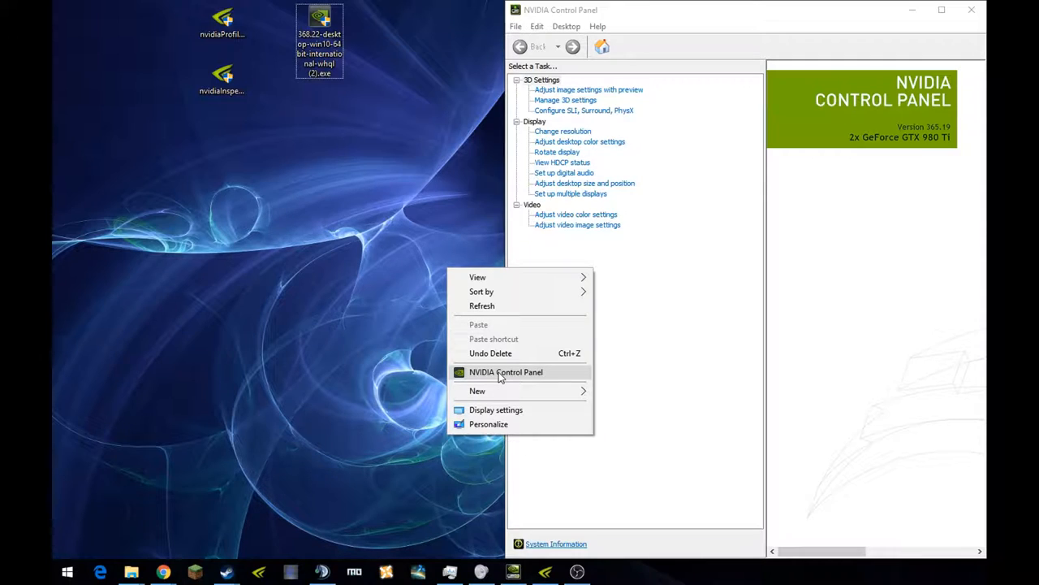
mouse_move(533, 382)
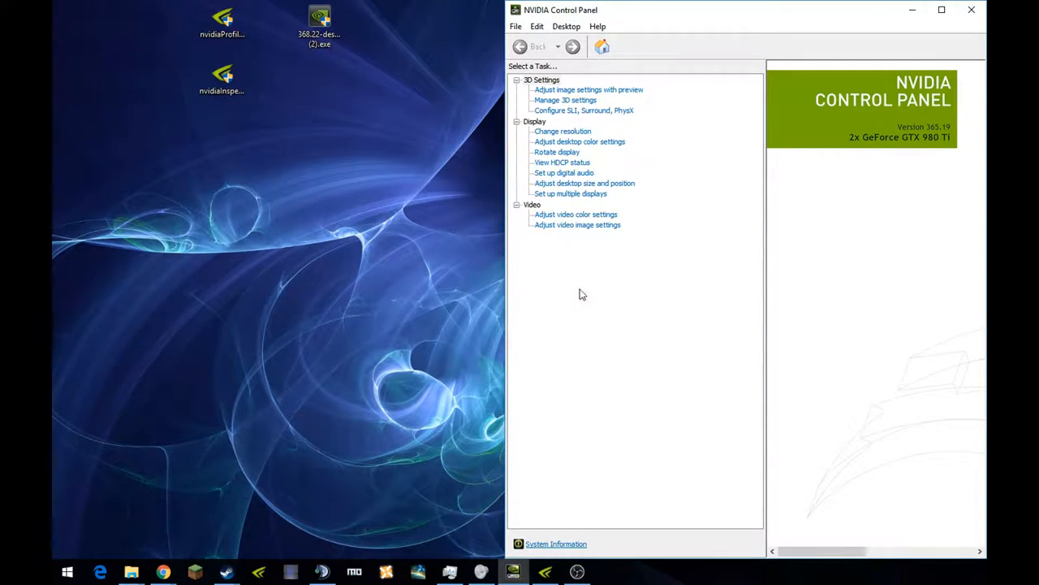
click(542, 79)
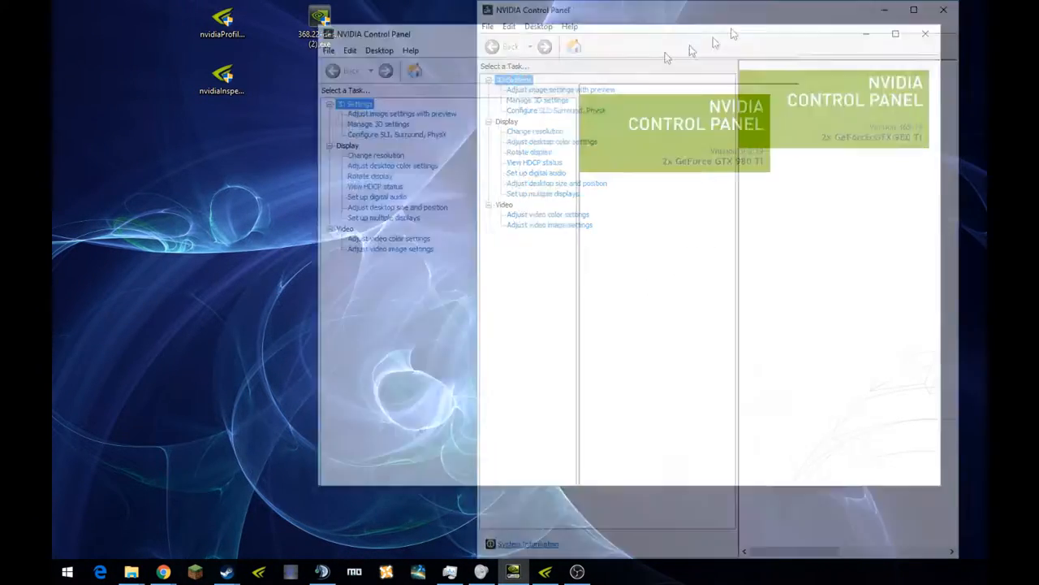
Maximize the NVIDIA Control Panel window to fill the screen
click(896, 32)
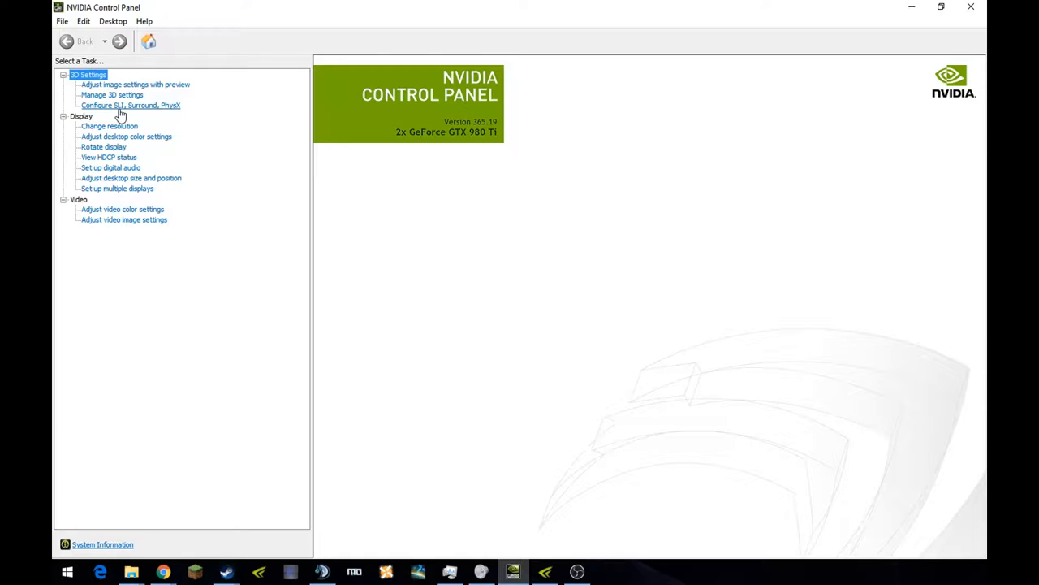
Show the Configure SLI, Surround, PhysX page with SLI kept on Maximize 3D performance
click(130, 105)
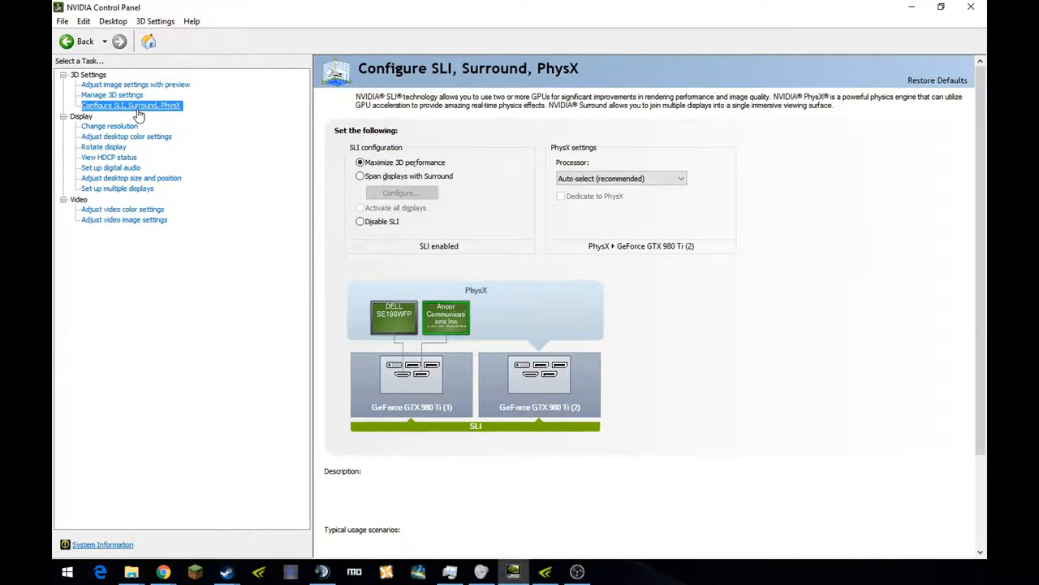
mouse_move(169, 124)
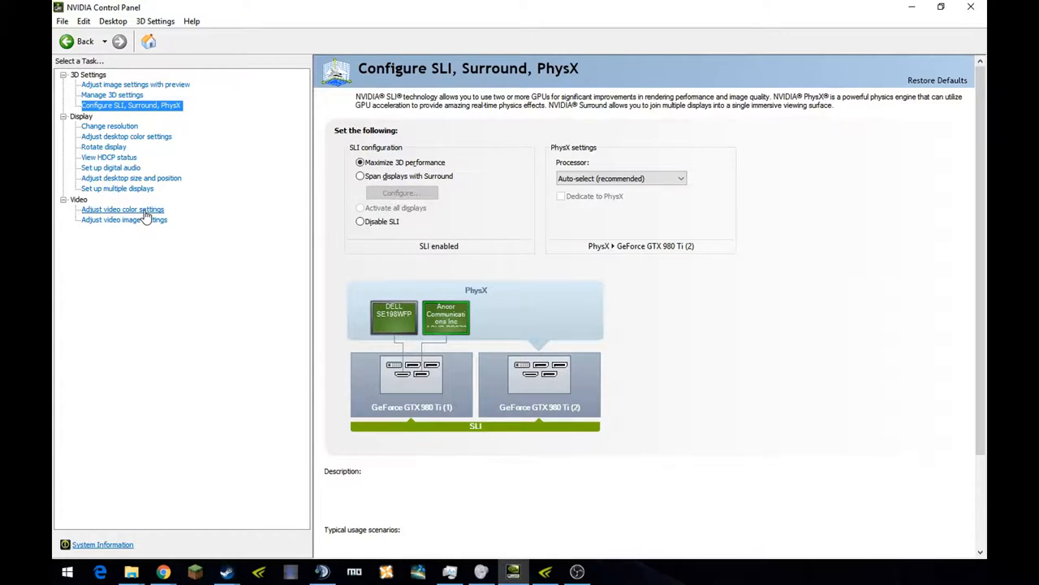
mouse_move(120, 94)
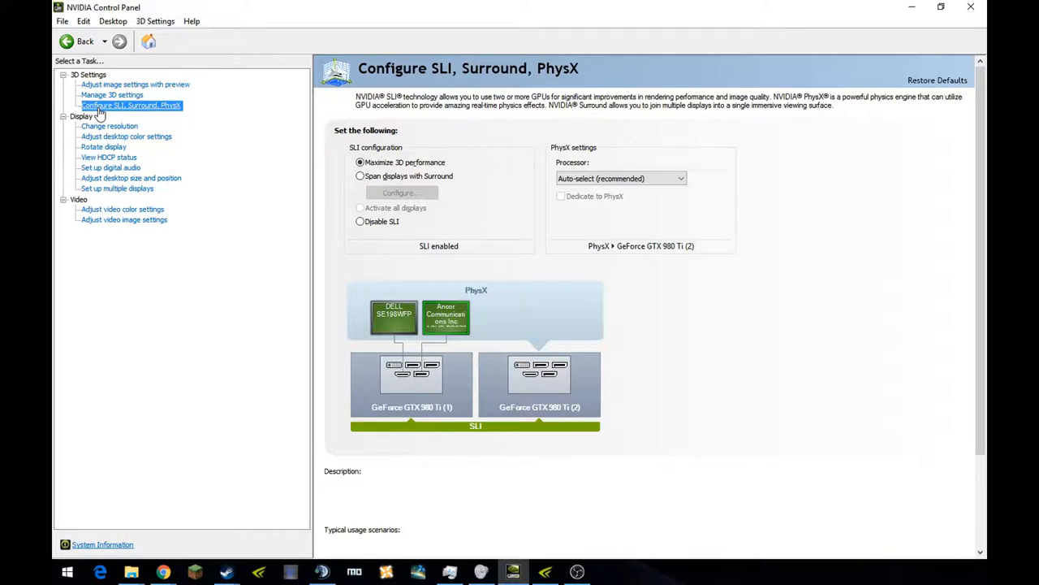
mouse_move(599, 422)
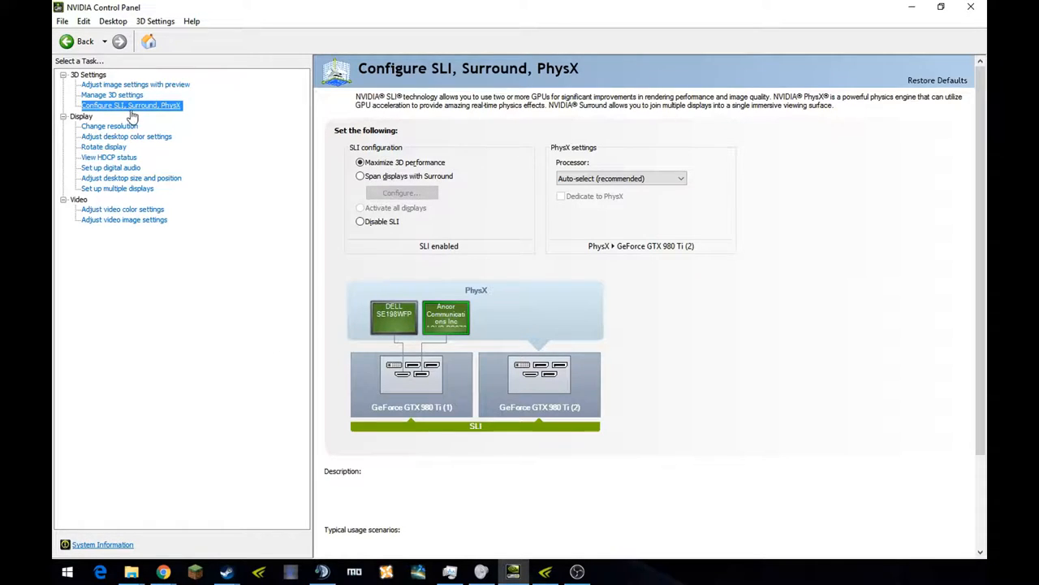
mouse_move(717, 388)
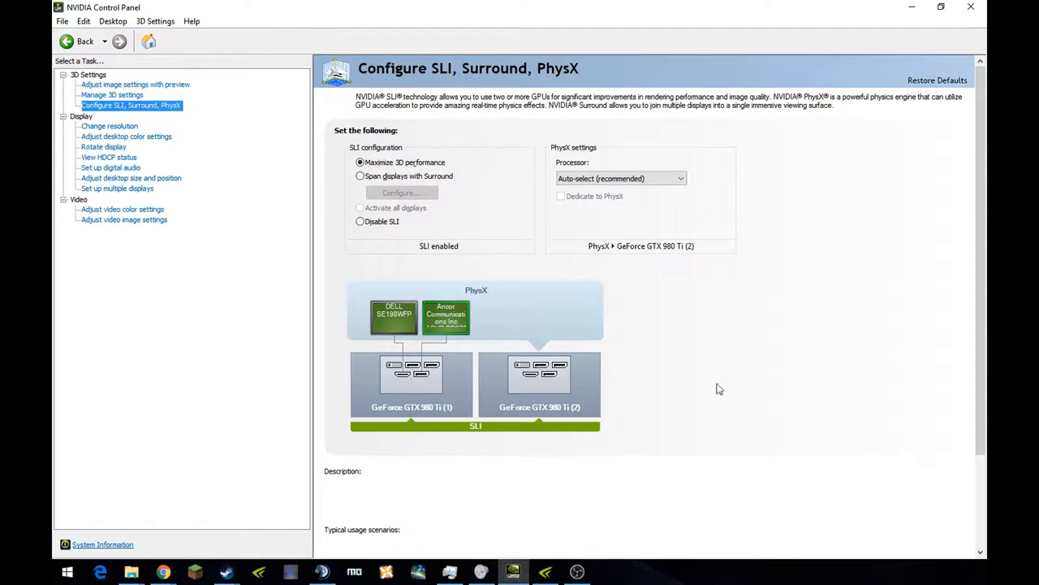
mouse_move(403, 395)
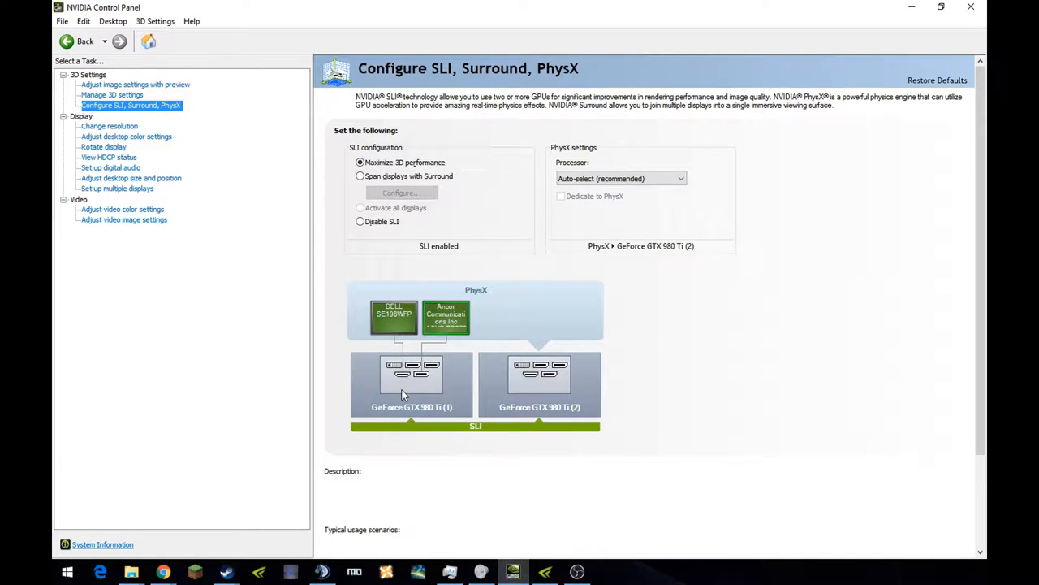
mouse_move(154, 117)
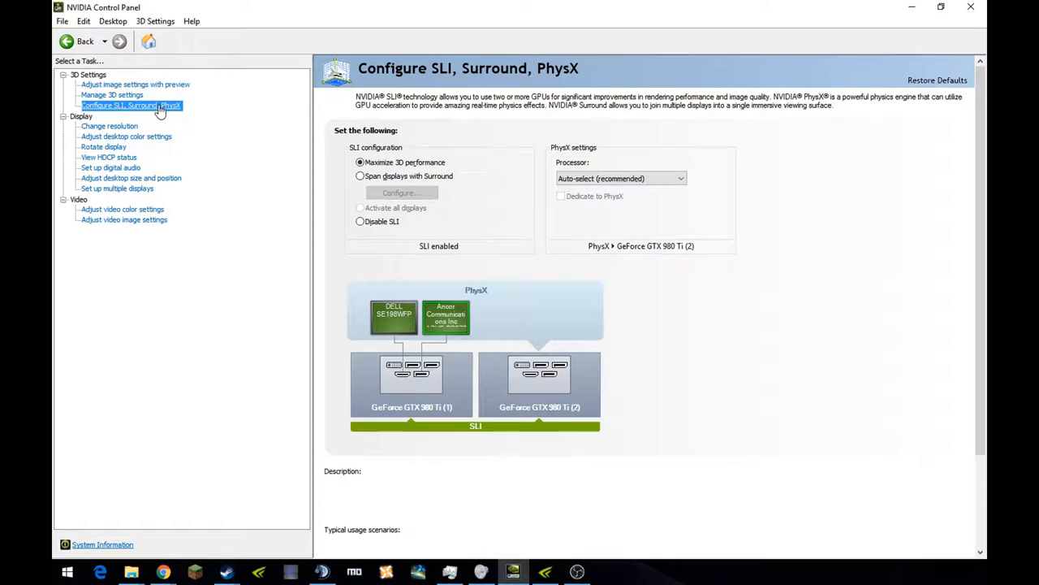
click(360, 163)
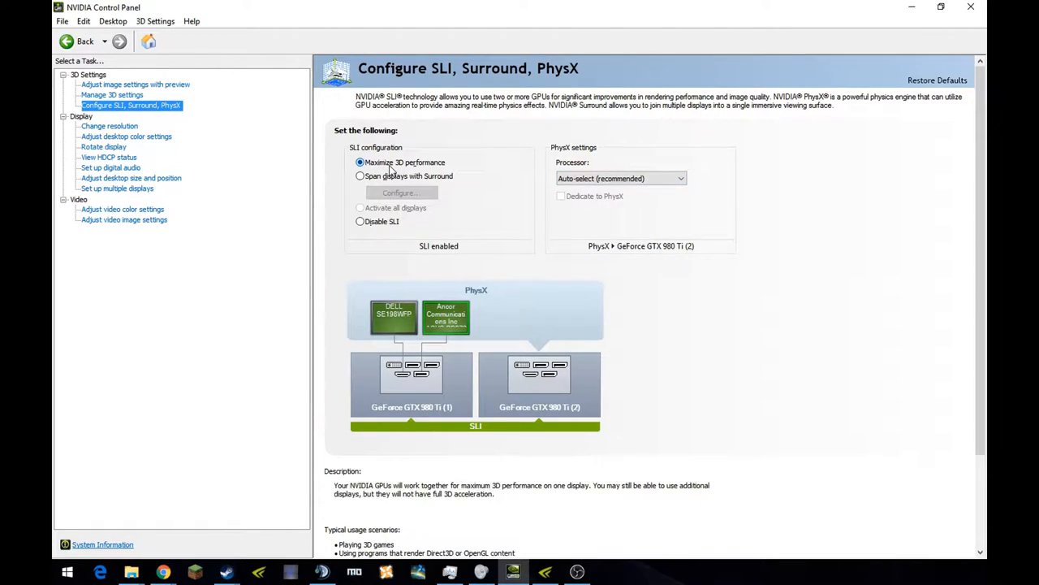
mouse_move(421, 171)
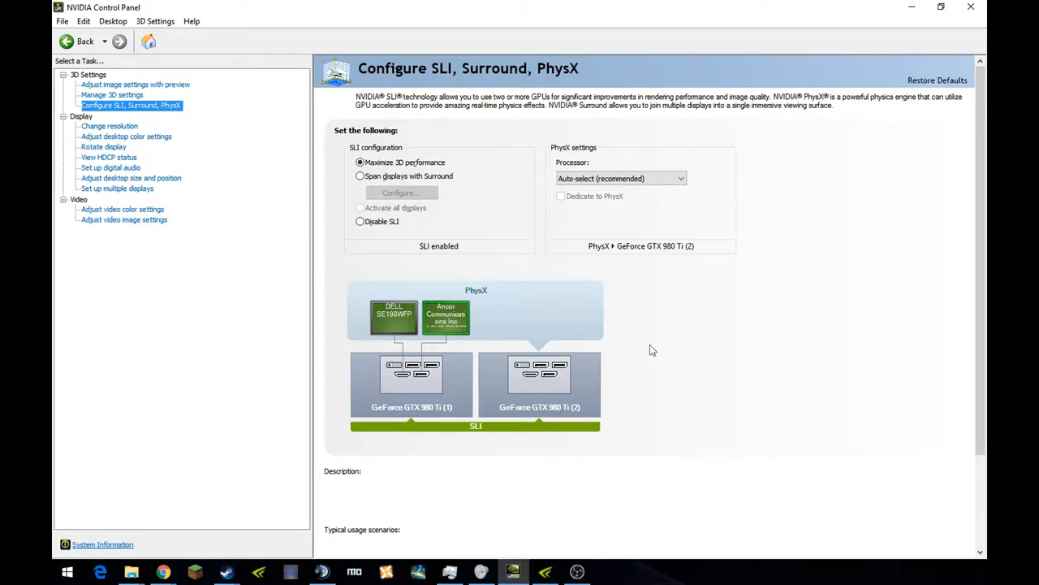
mouse_move(787, 344)
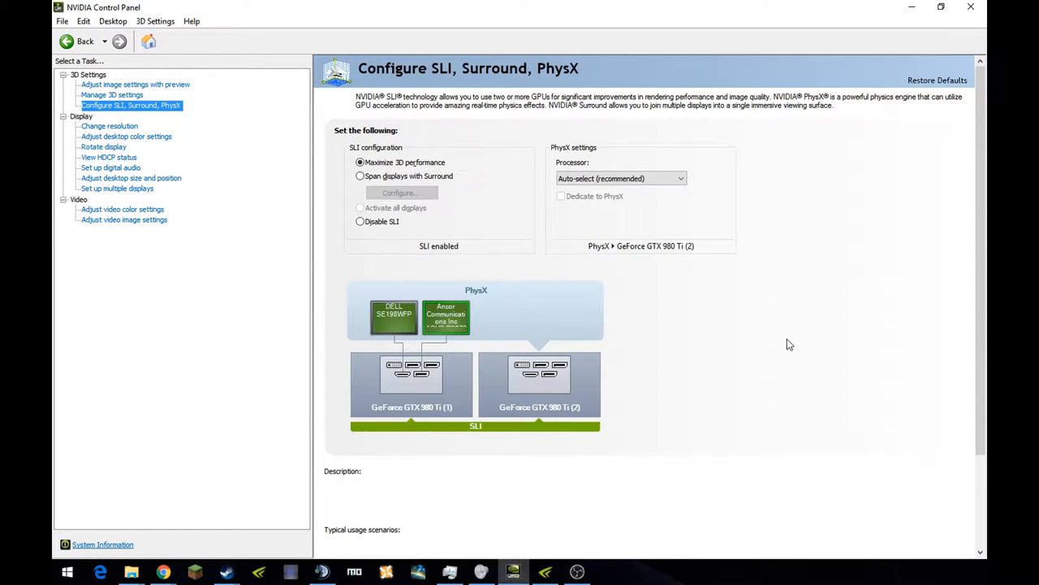
mouse_move(453, 248)
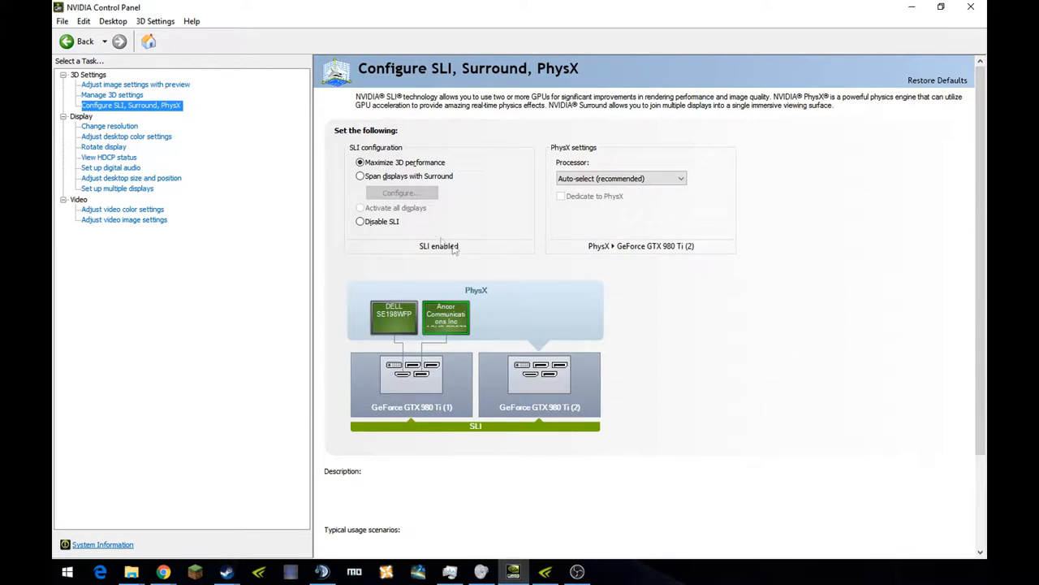
mouse_move(448, 320)
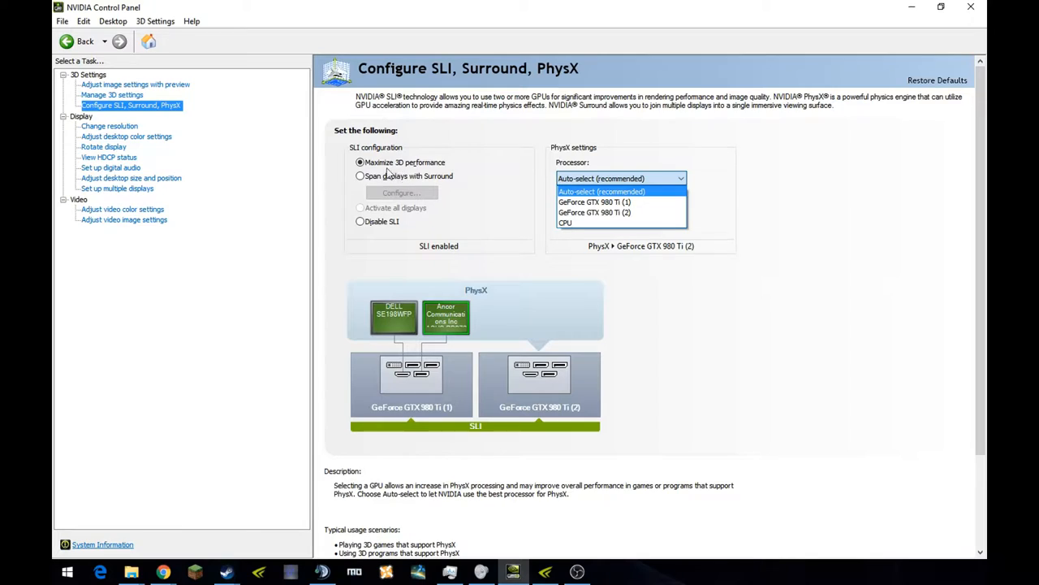
mouse_move(454, 168)
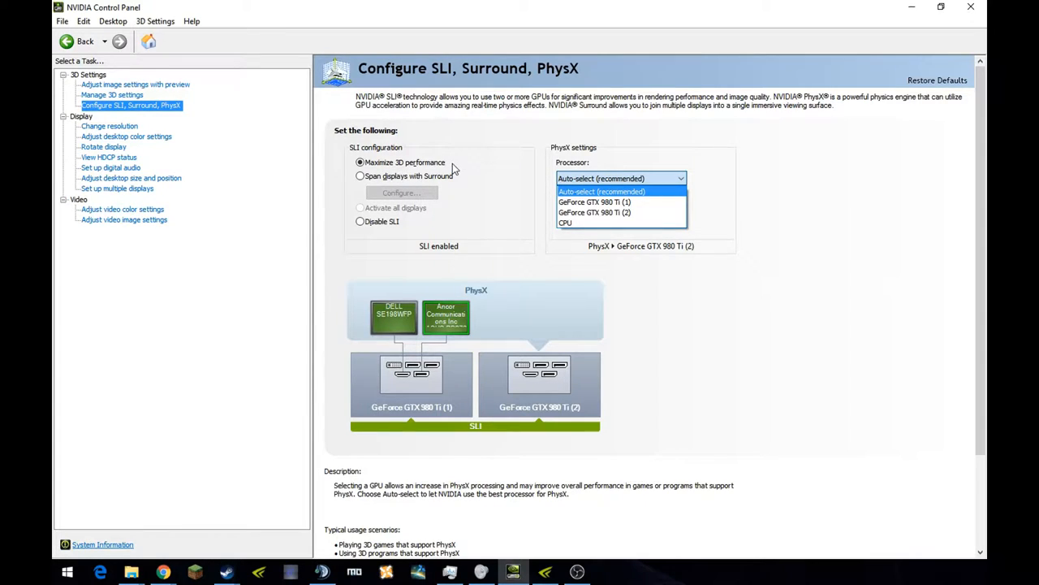
mouse_move(398, 258)
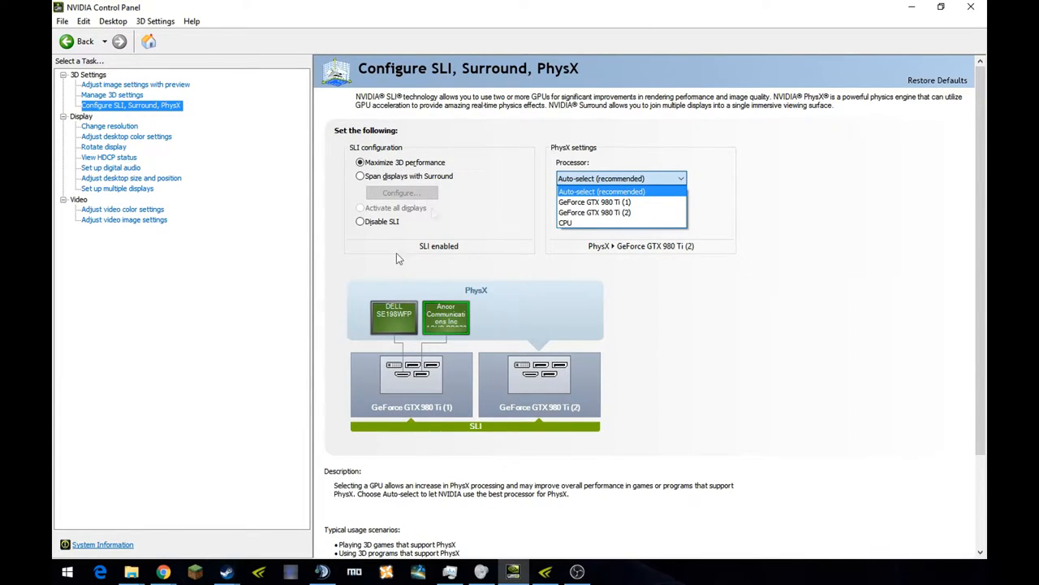
Review the PhysX Processor choices and keep Auto-select (recommended)
click(601, 192)
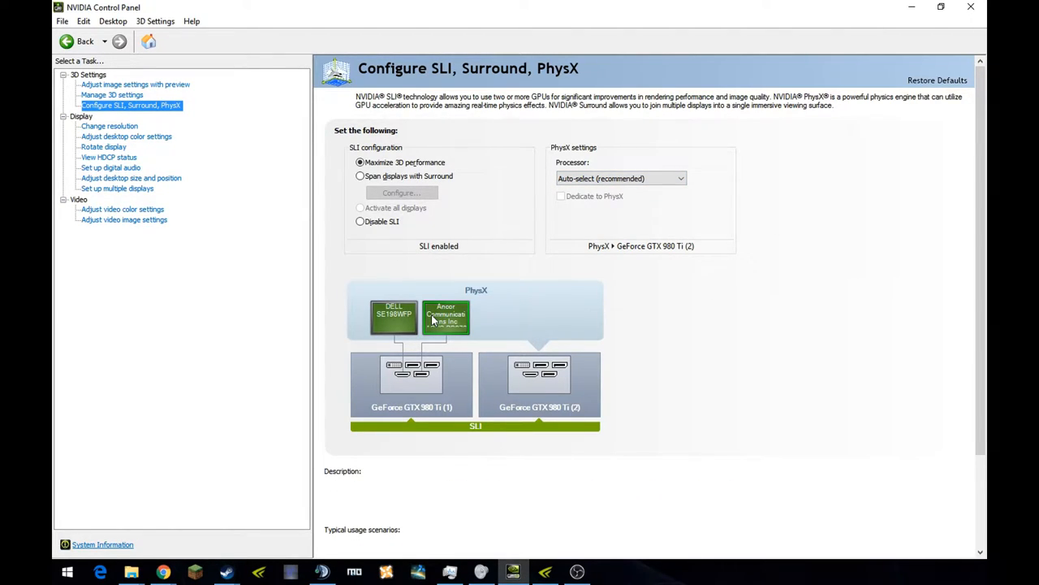
click(620, 177)
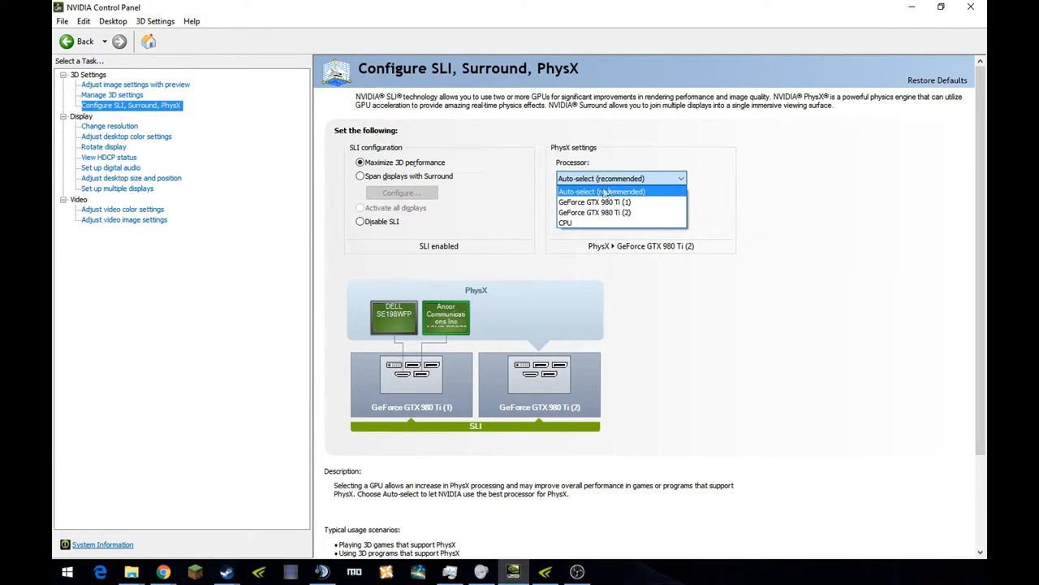
mouse_move(617, 211)
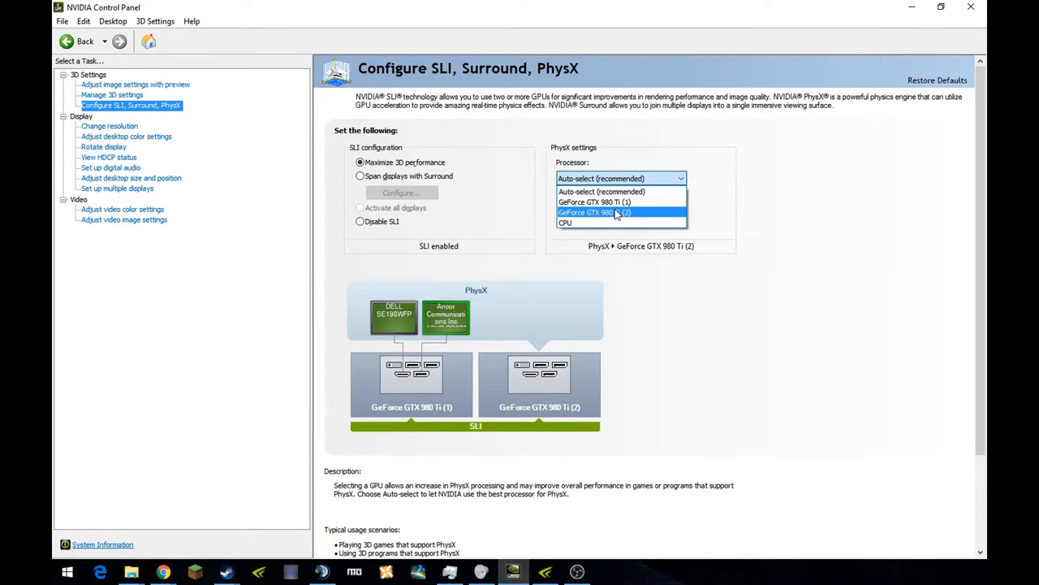
mouse_move(620, 202)
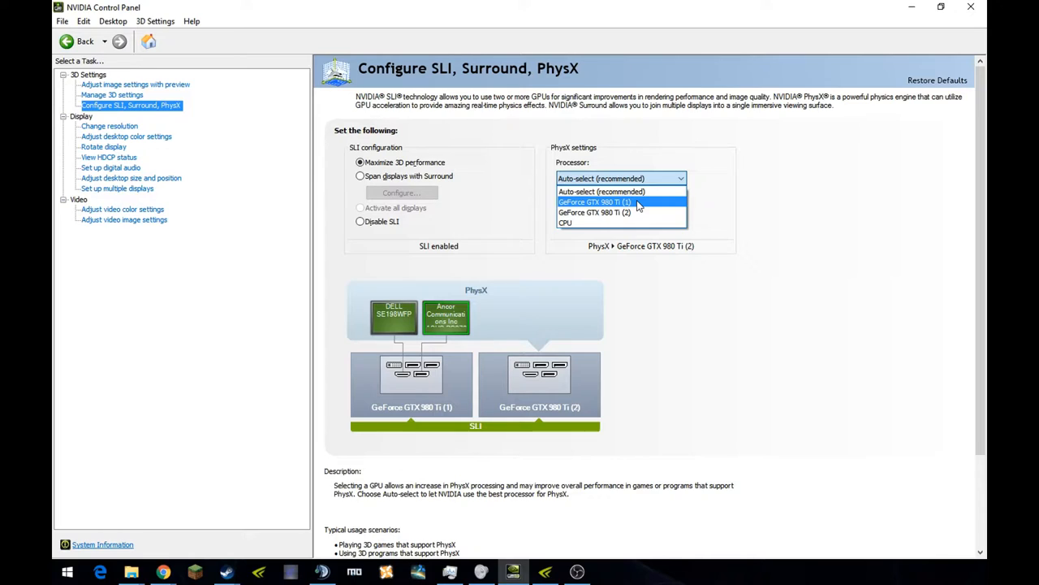
mouse_move(621, 192)
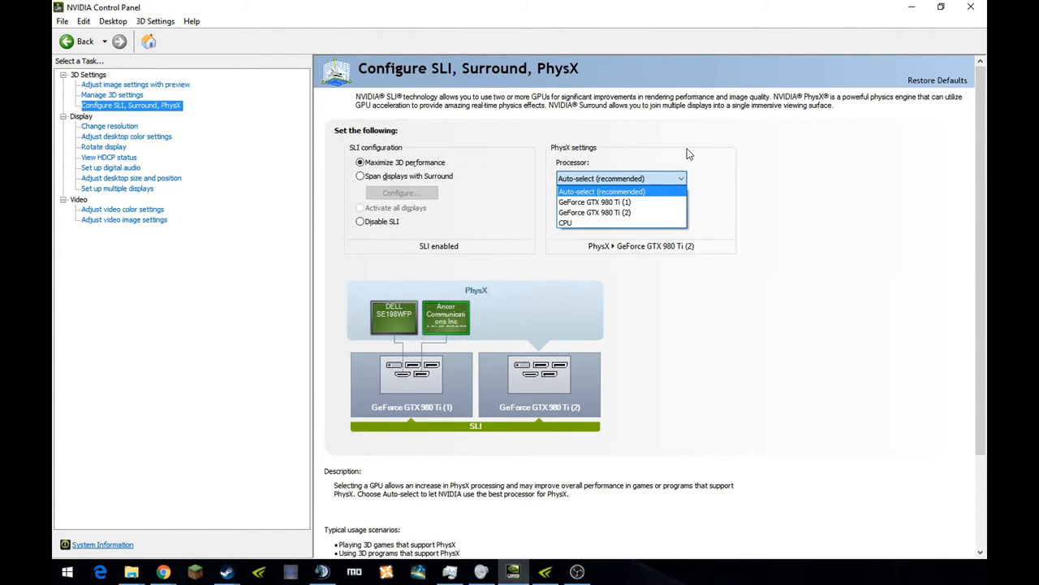
mouse_move(751, 187)
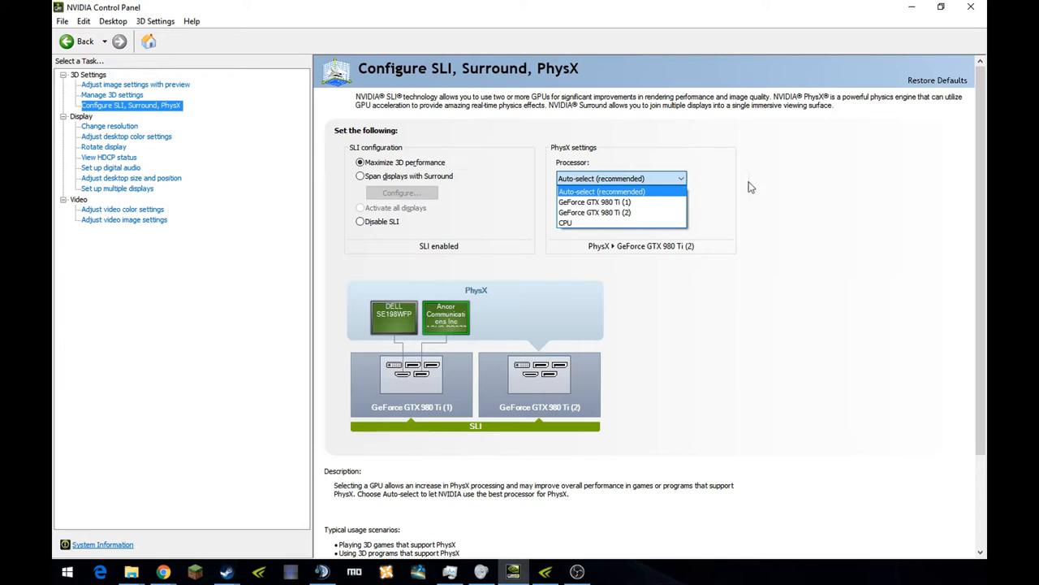
click(601, 192)
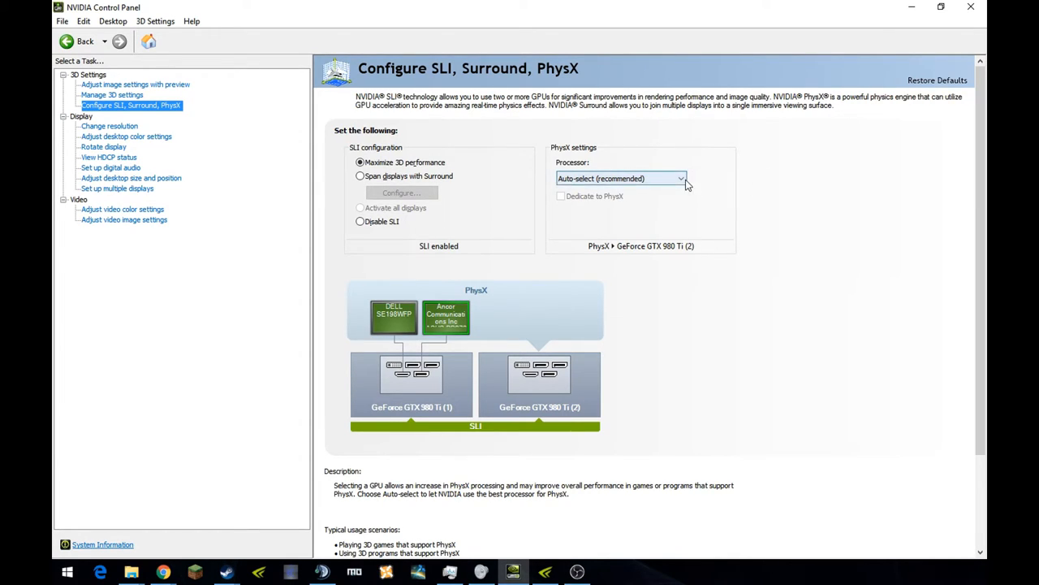
click(620, 178)
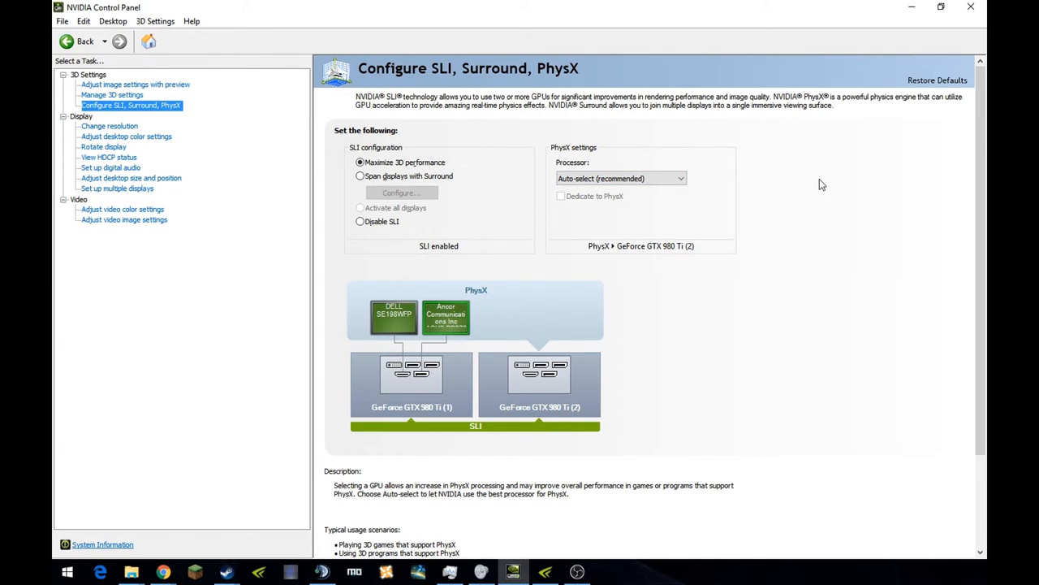
mouse_move(387, 246)
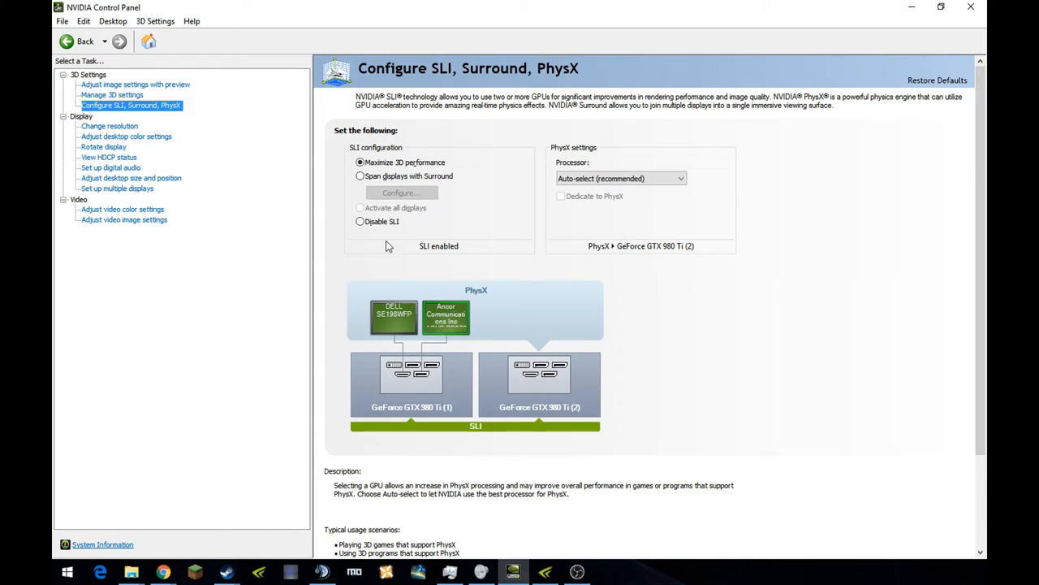